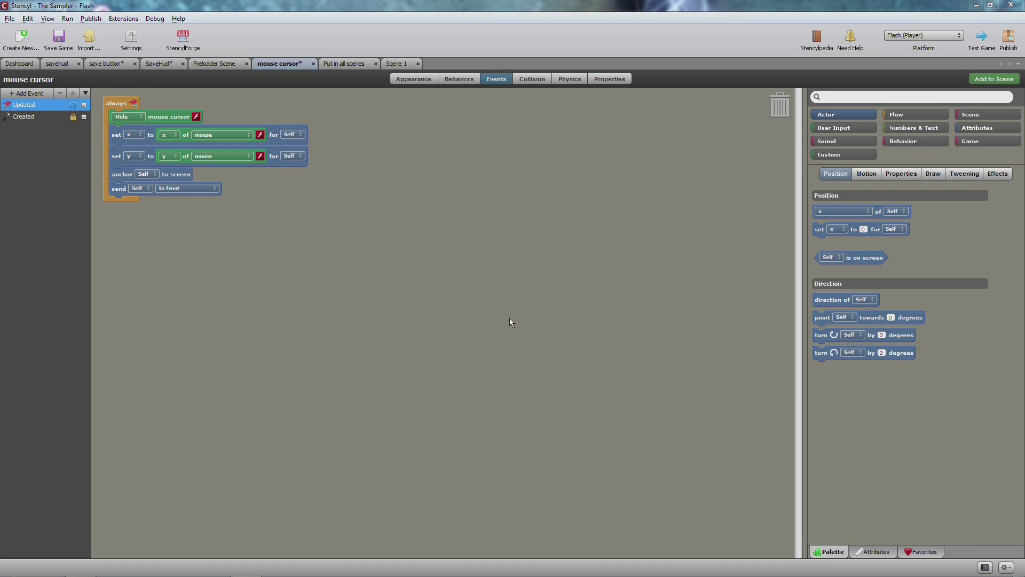
mouse_move(515, 321)
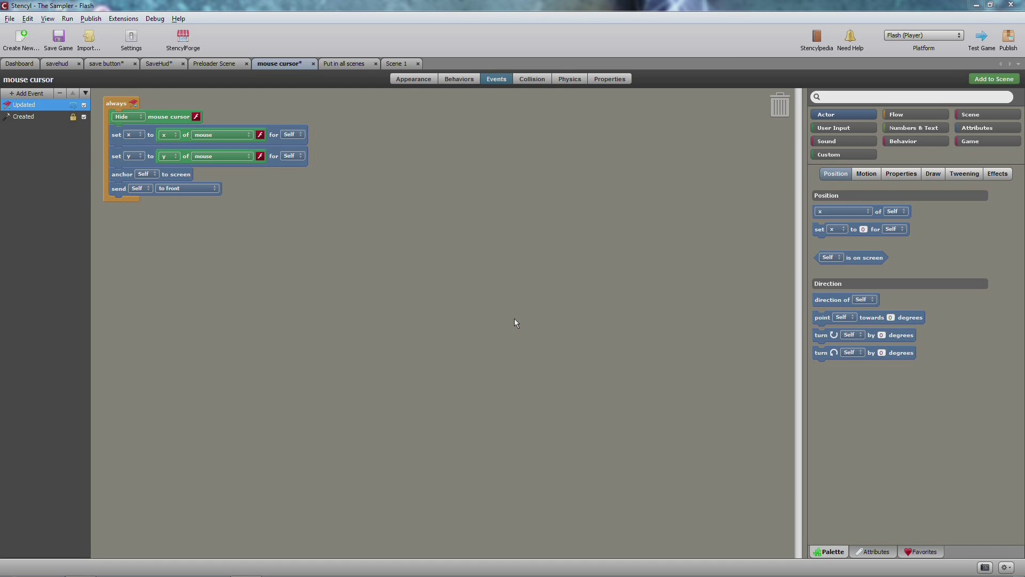
mouse_move(494, 307)
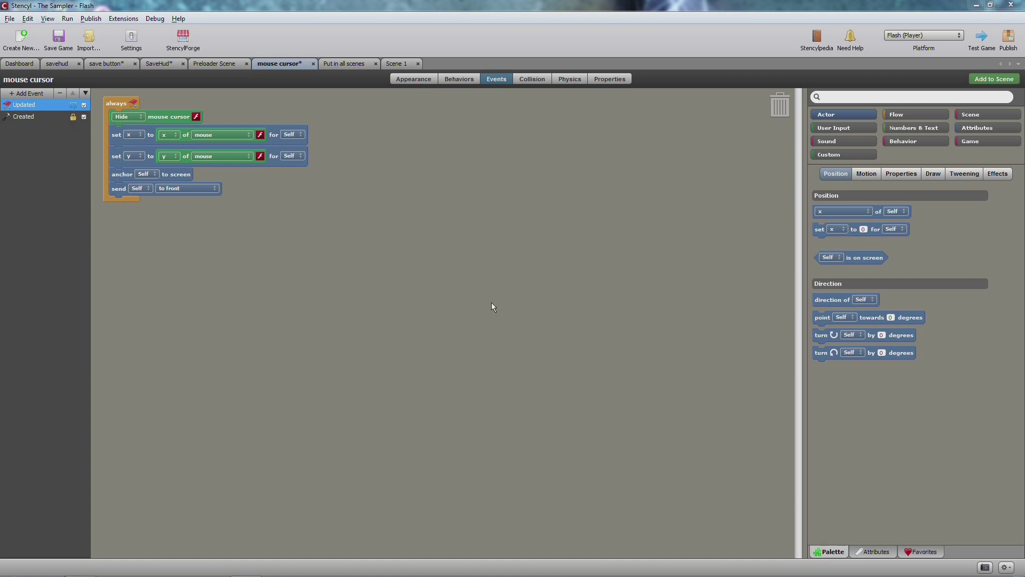
mouse_move(449, 255)
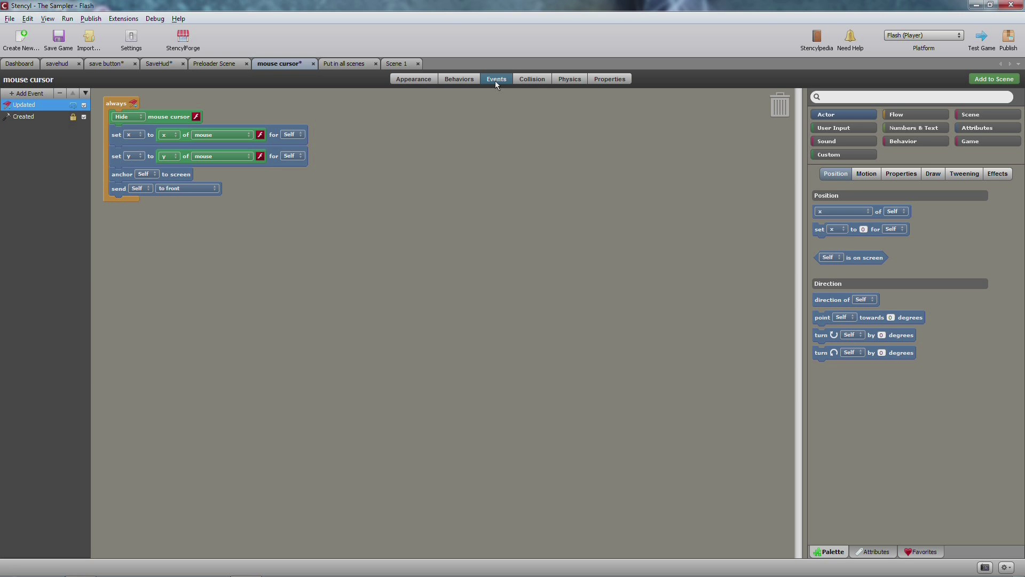
mouse_move(420, 177)
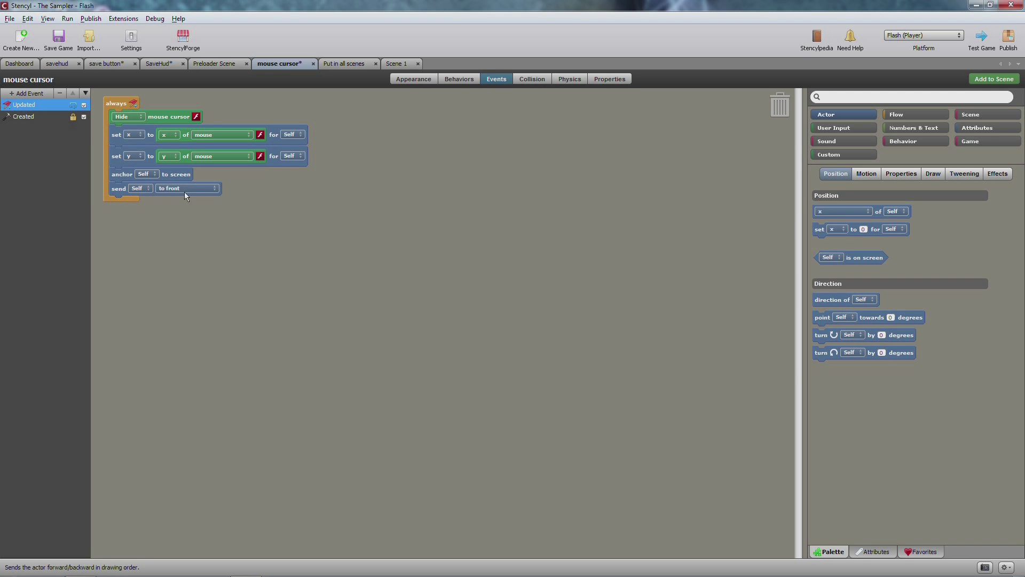
mouse_move(469, 148)
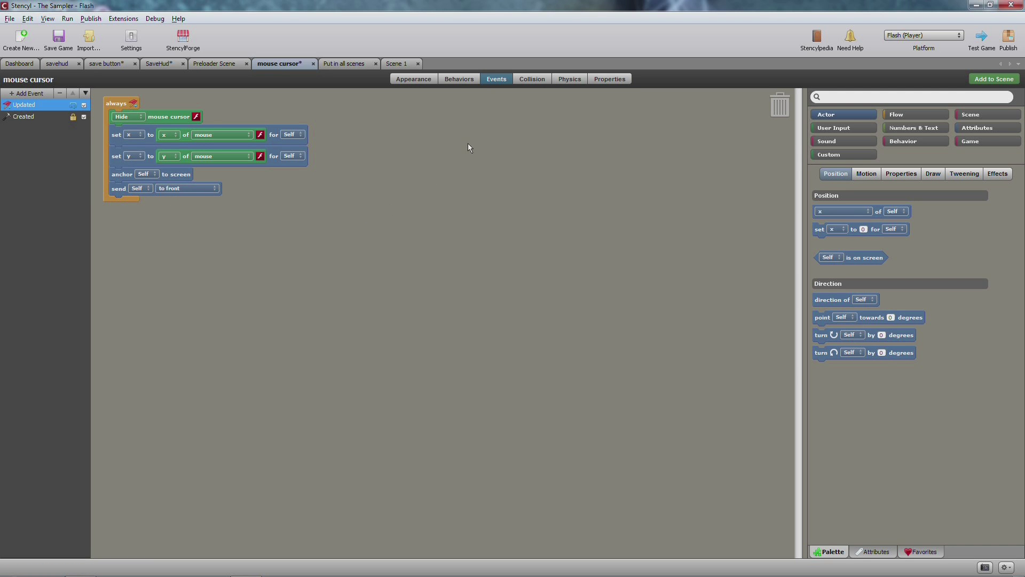
mouse_move(468, 154)
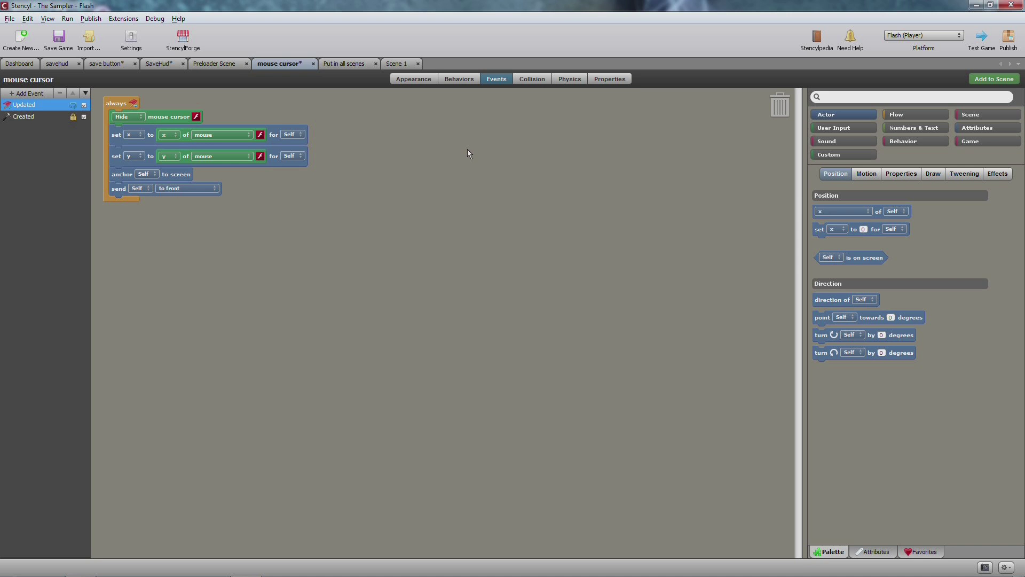
mouse_move(152, 204)
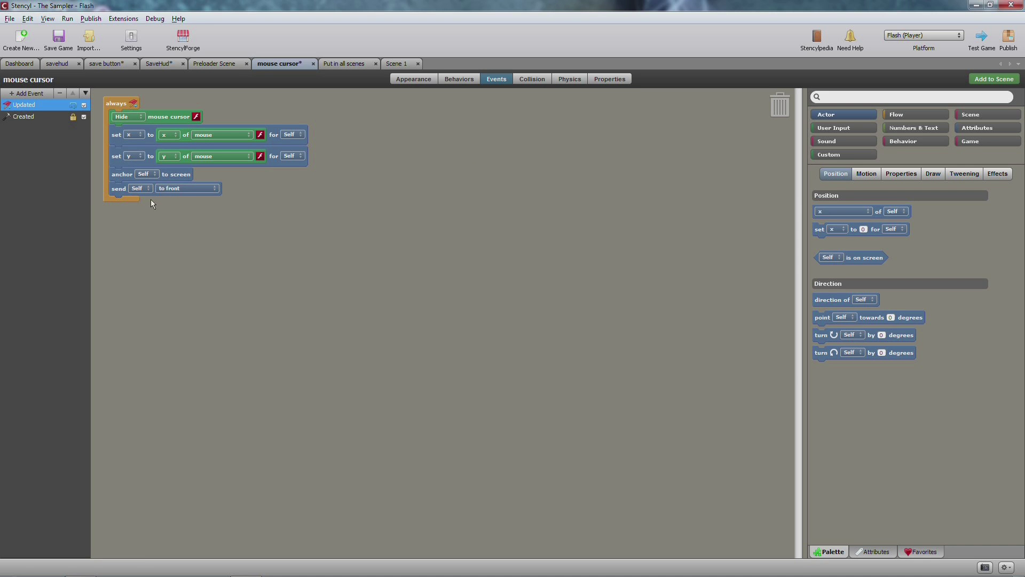
mouse_move(488, 208)
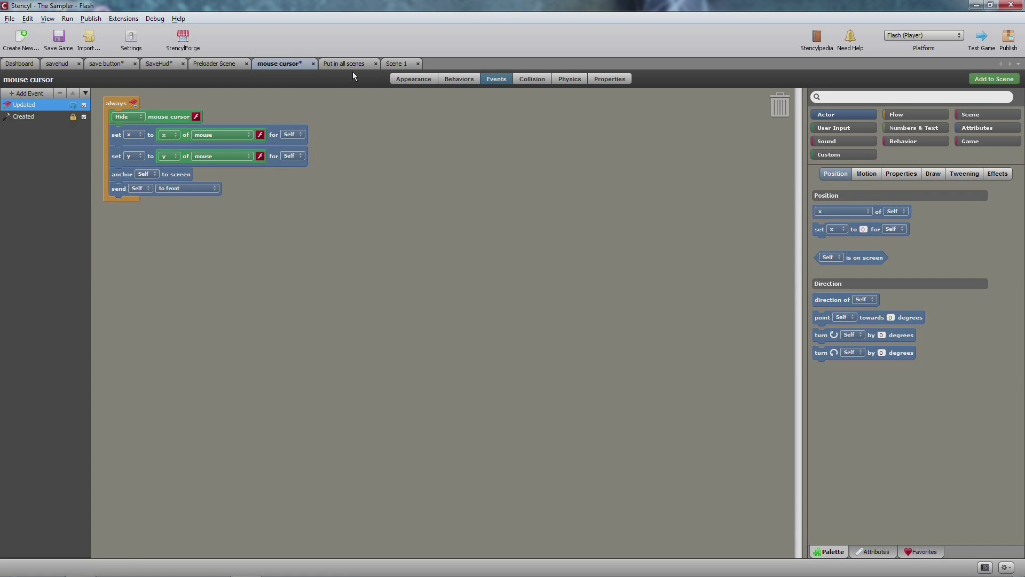
From the Dashboard's Scene Behaviors list, start creating a new design-mode scene behavior.
left_click(22, 64)
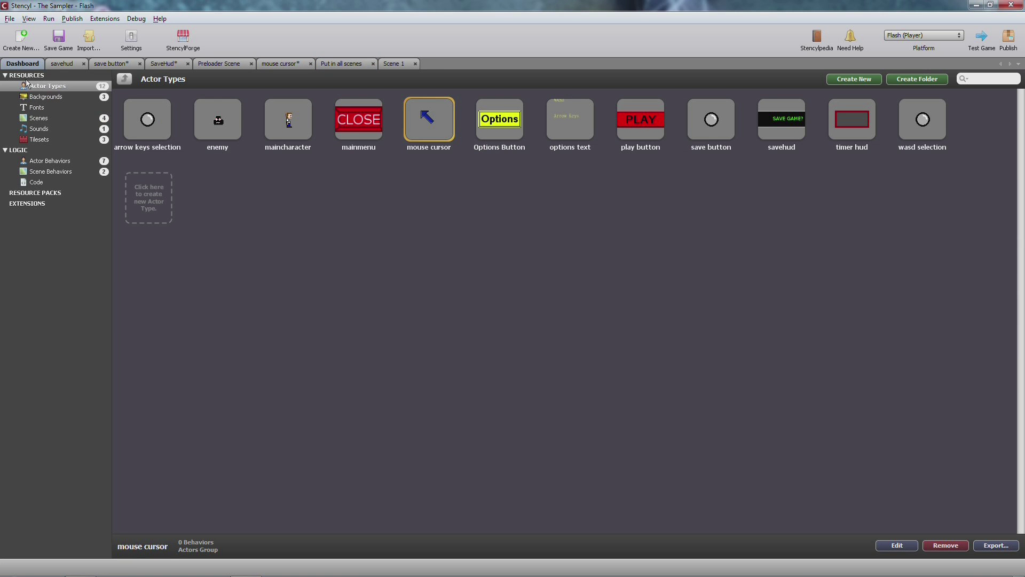
left_click(52, 171)
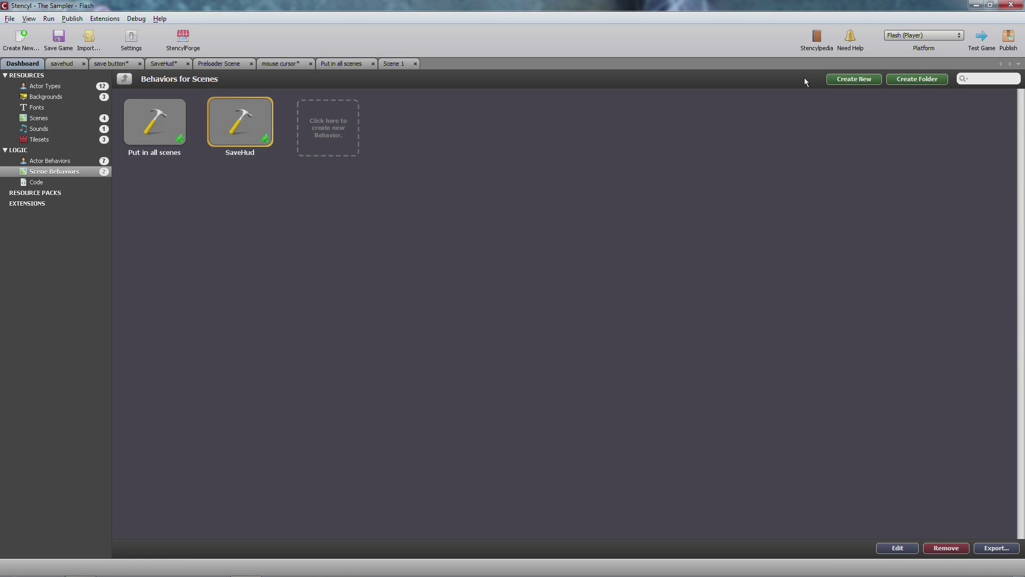
left_click(854, 79)
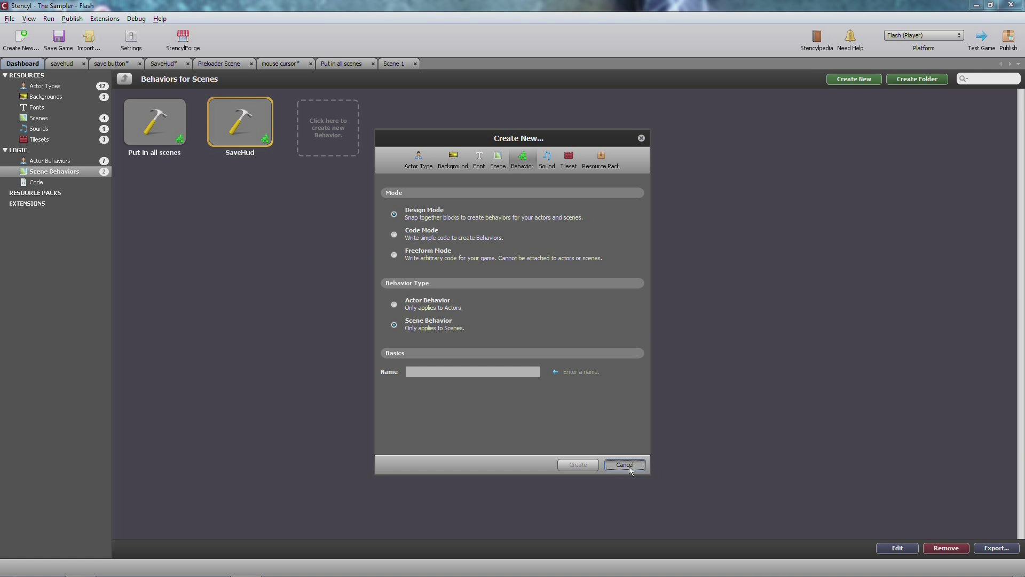
Open the Put in all scenes behavior and cancel the scene chooser without attaching it.
left_click(625, 464)
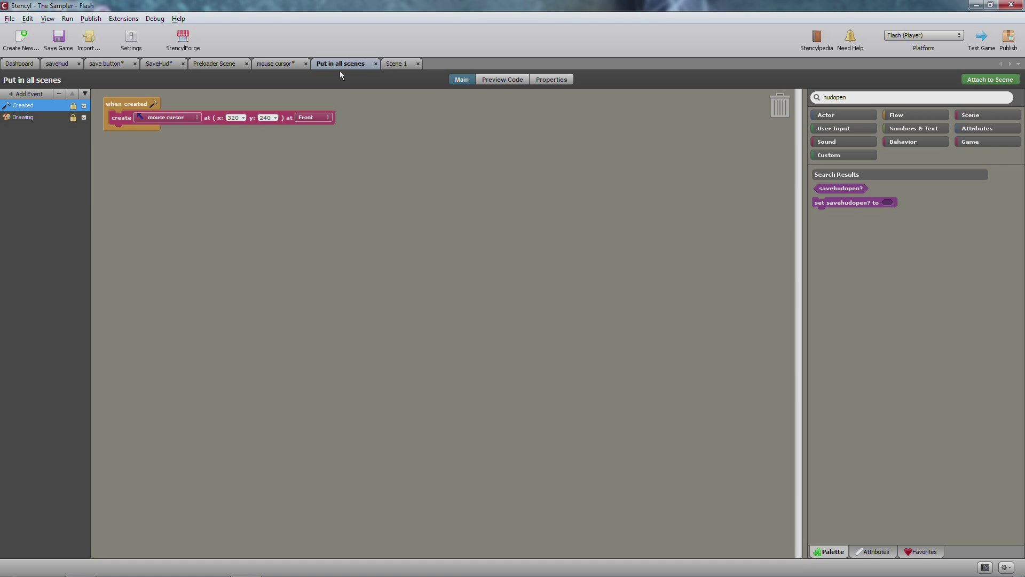
mouse_move(306, 85)
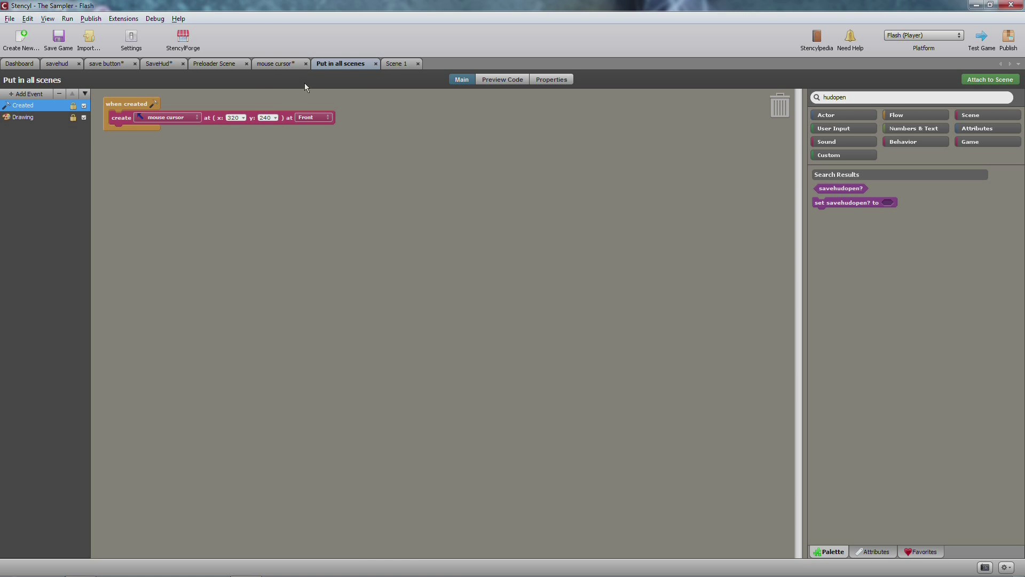
mouse_move(264, 100)
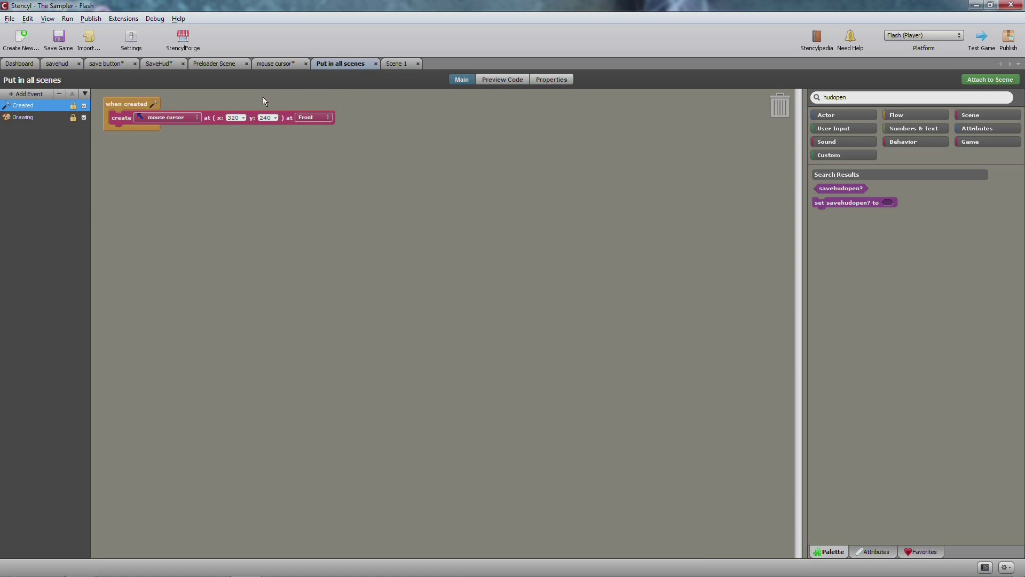
mouse_move(188, 121)
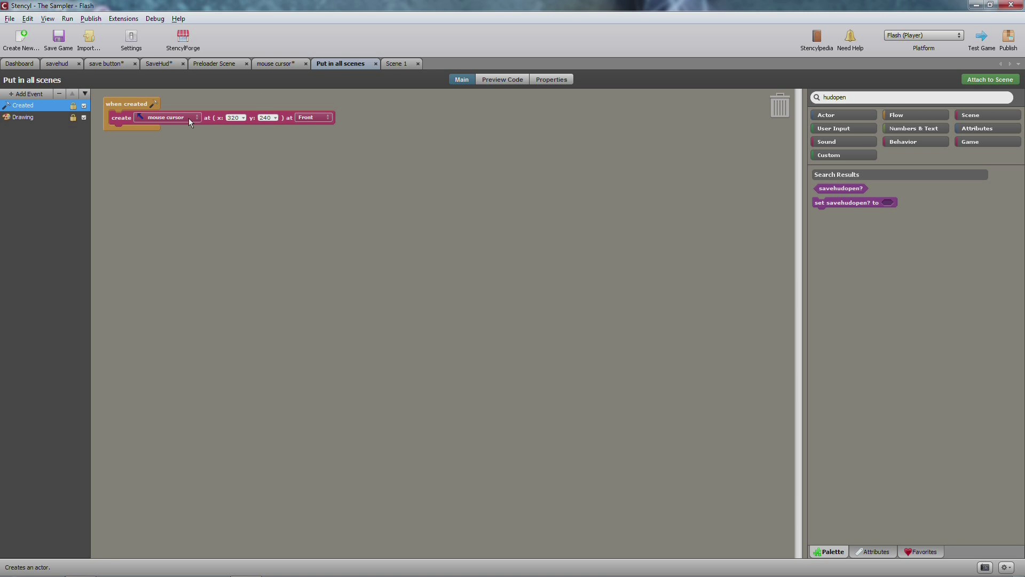
mouse_move(197, 147)
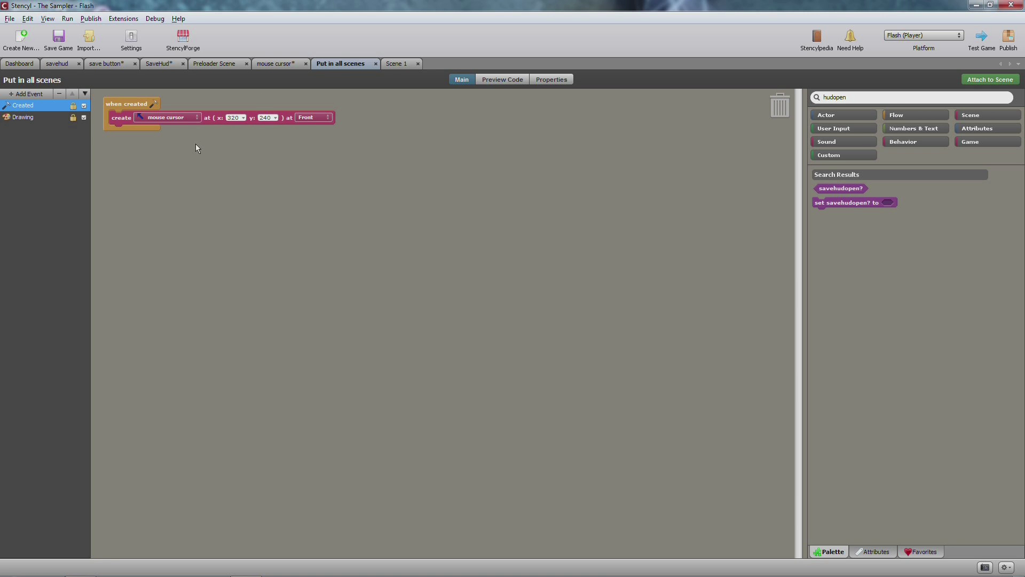
mouse_move(441, 229)
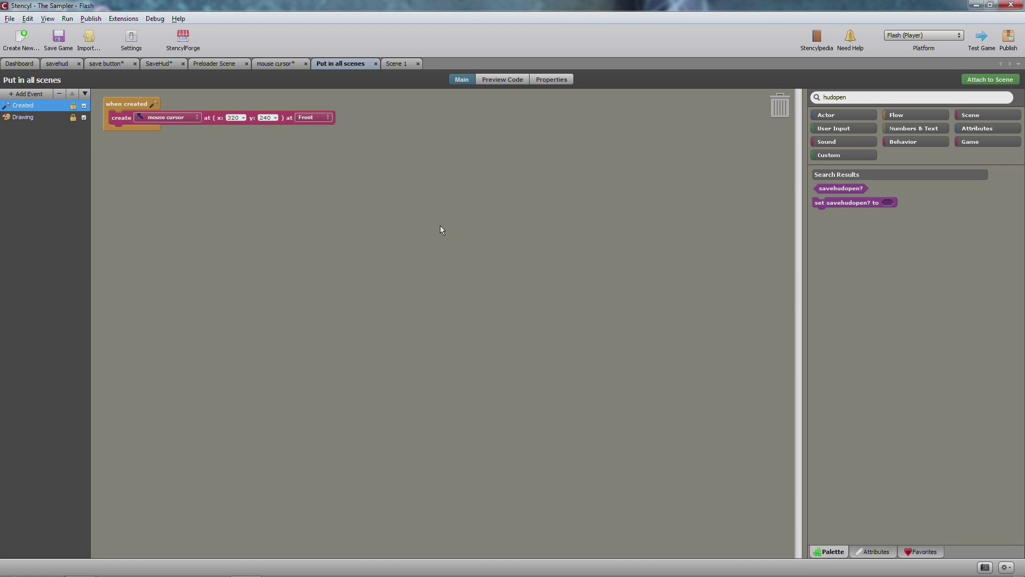
mouse_move(451, 230)
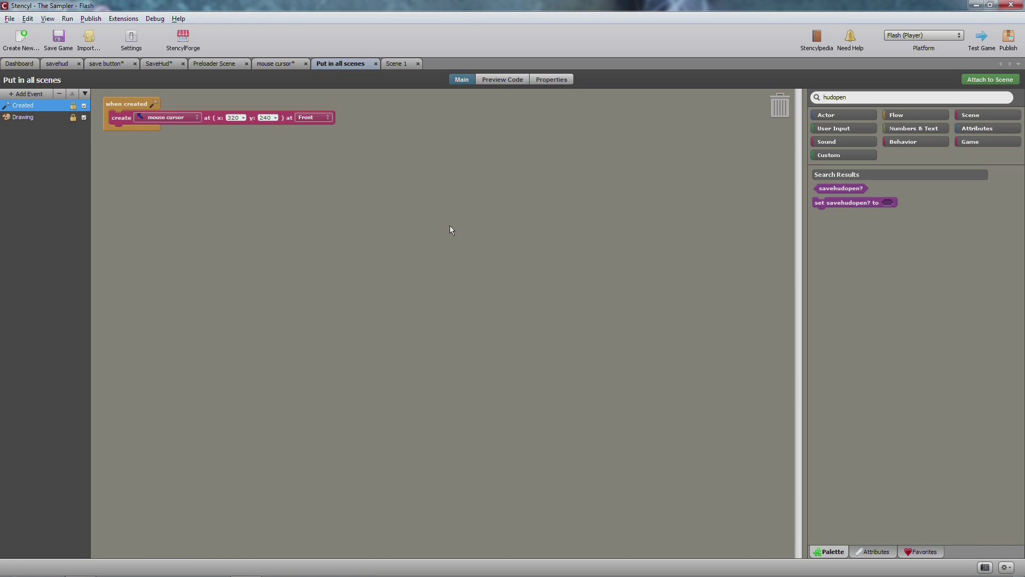
mouse_move(427, 205)
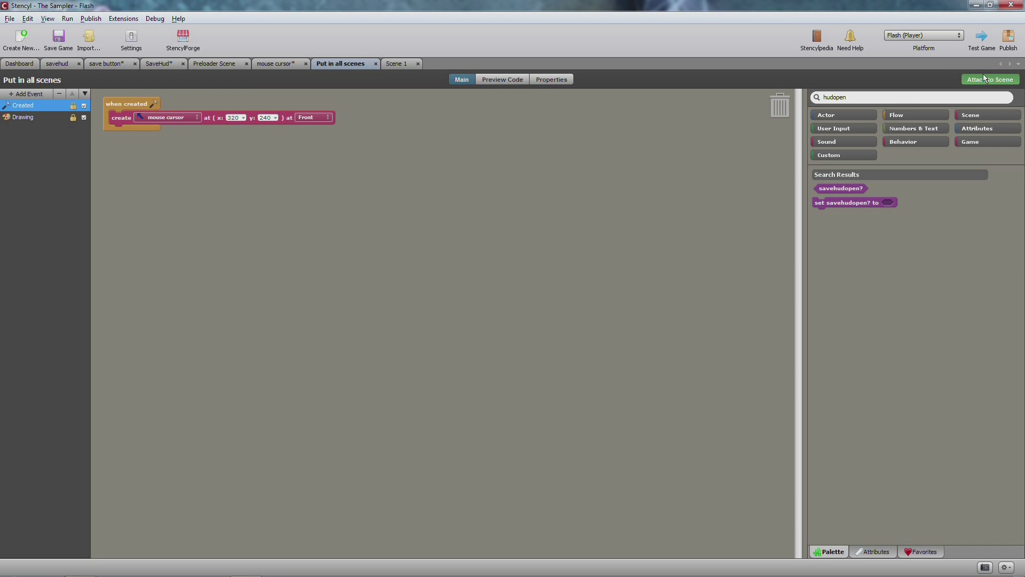
left_click(991, 79)
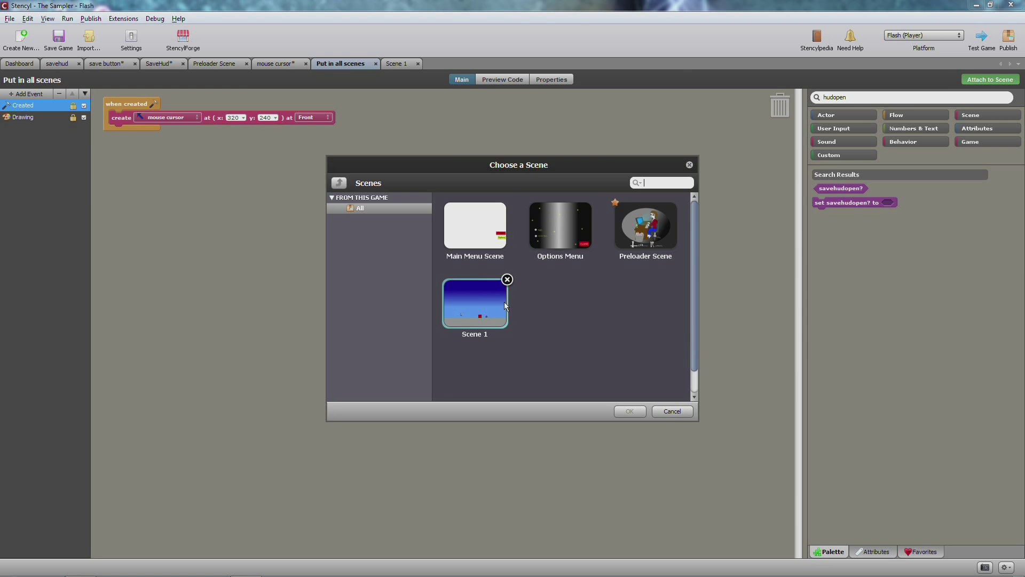
mouse_move(463, 293)
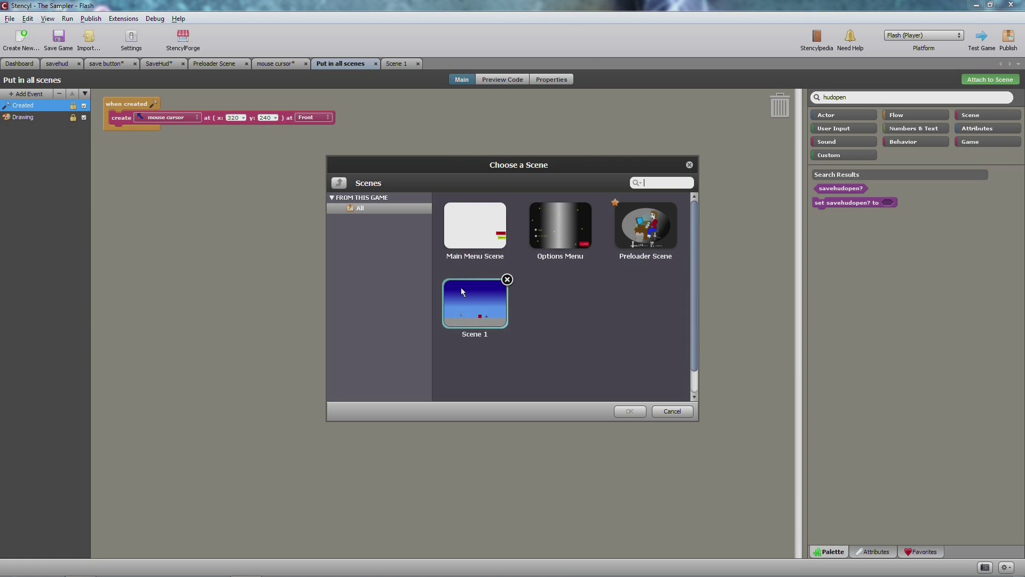
left_click(475, 225)
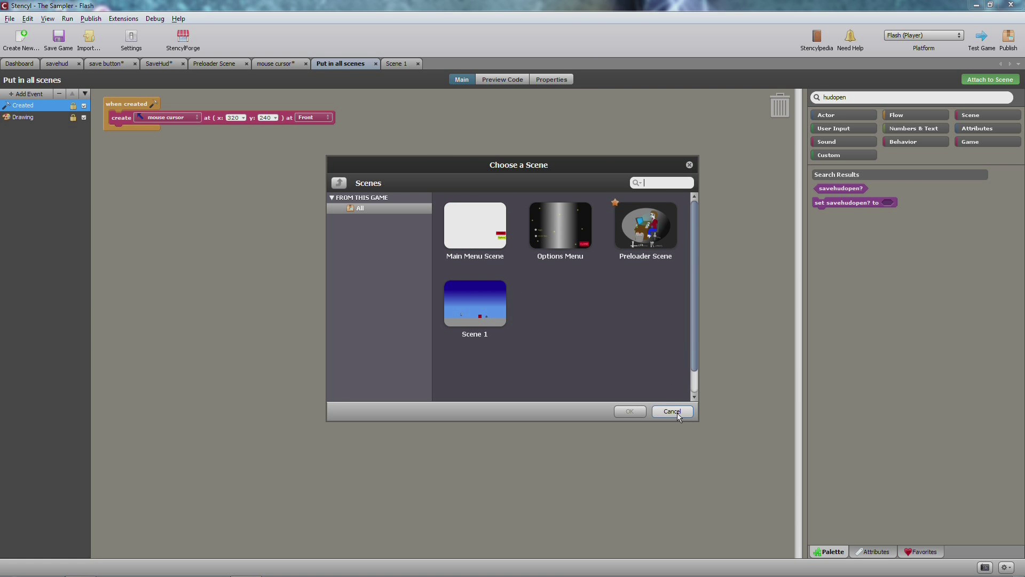
left_click(672, 411)
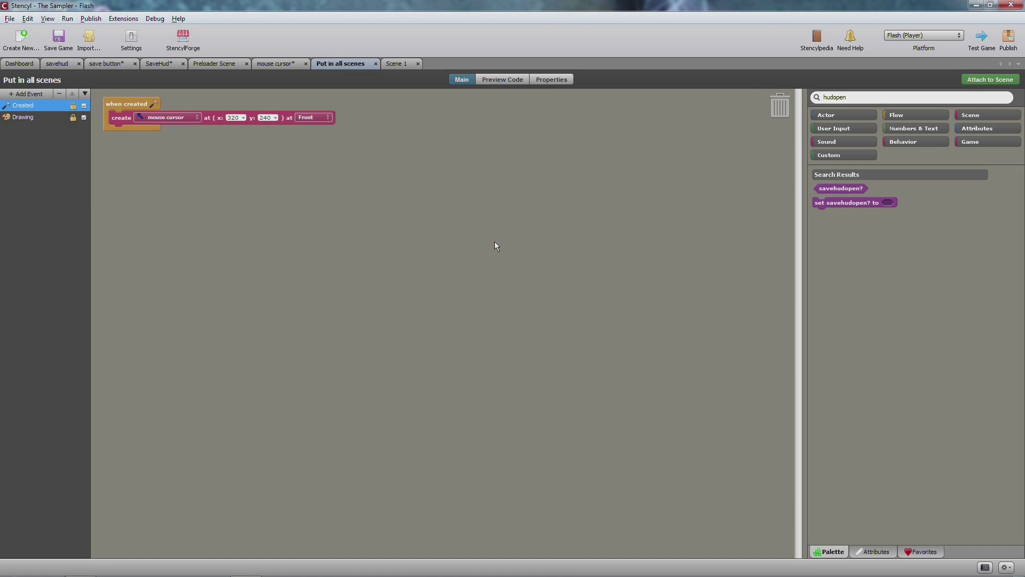
mouse_move(493, 240)
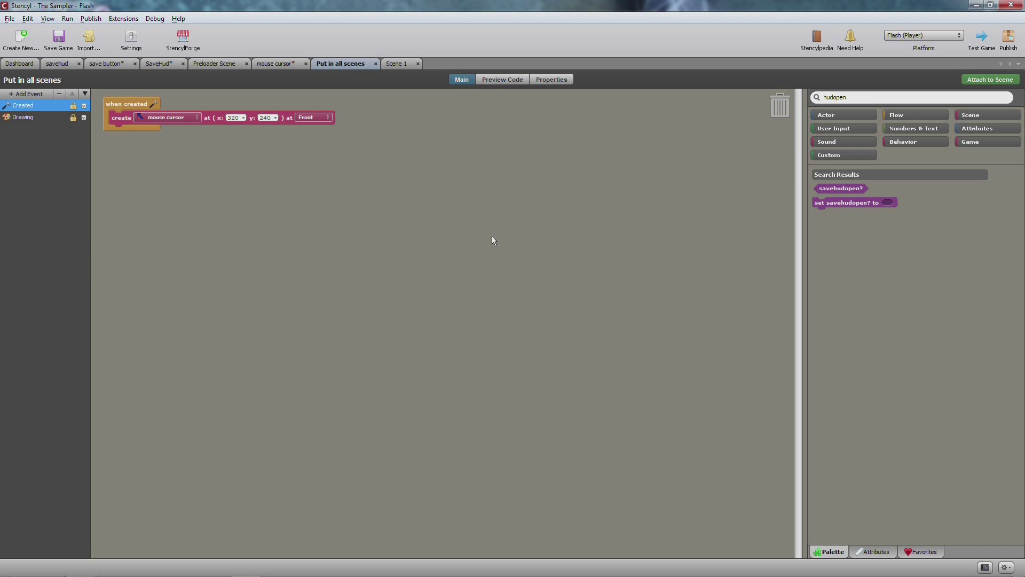
mouse_move(483, 239)
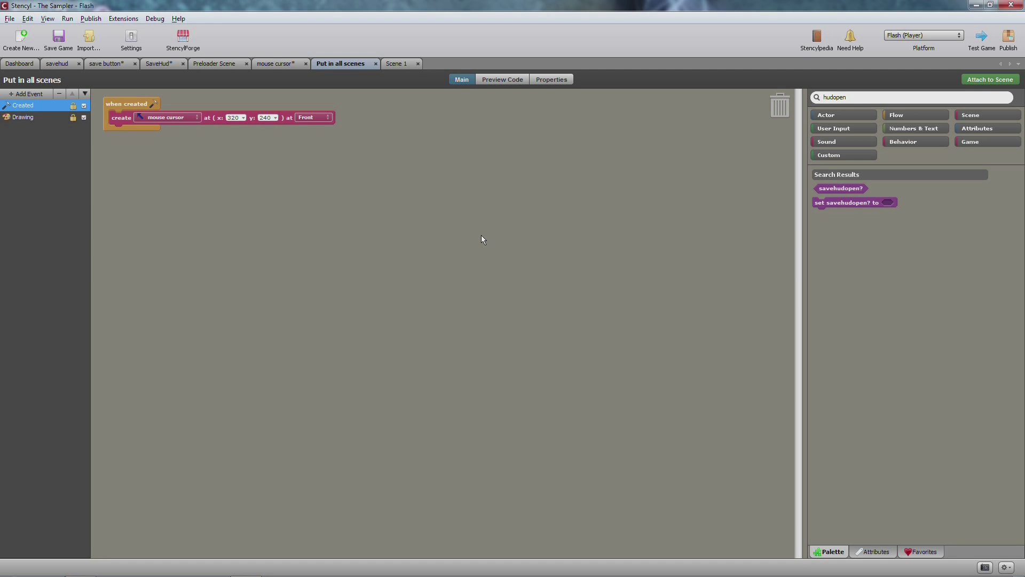
mouse_move(438, 228)
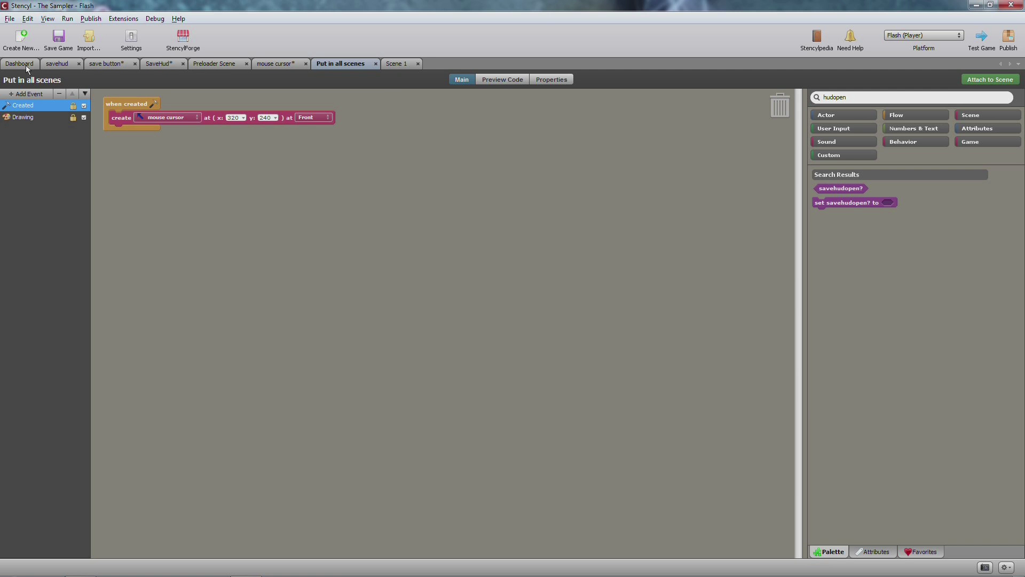
Open Main Menu Scene from the Dashboard's Scenes list and view its empty behavior list.
left_click(22, 64)
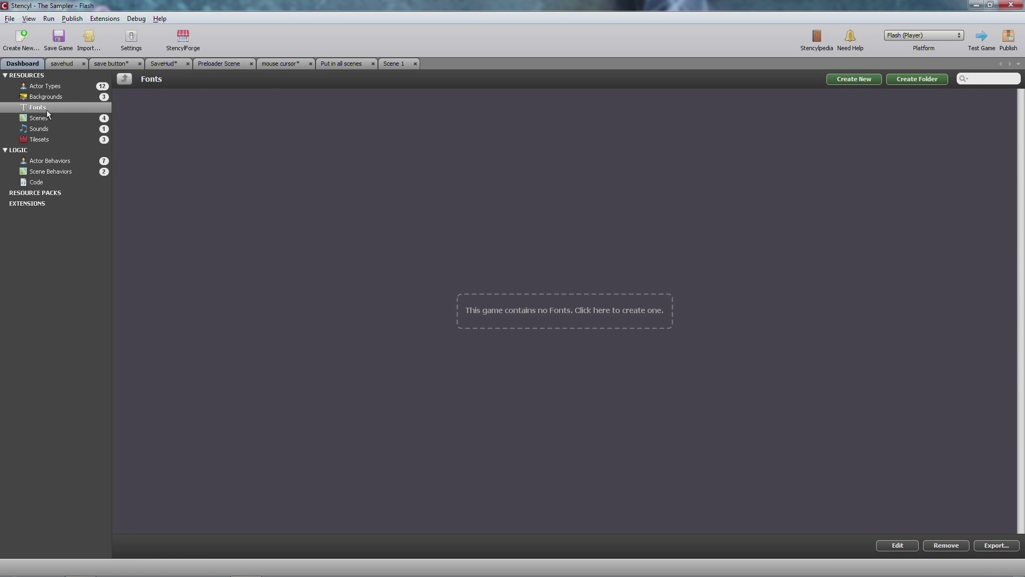
left_click(39, 118)
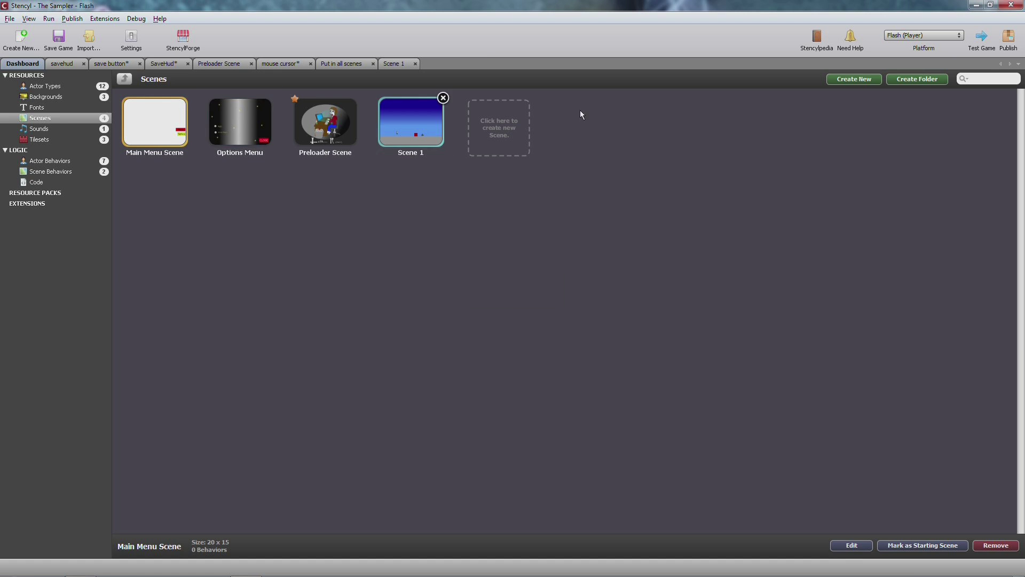
double_click(154, 122)
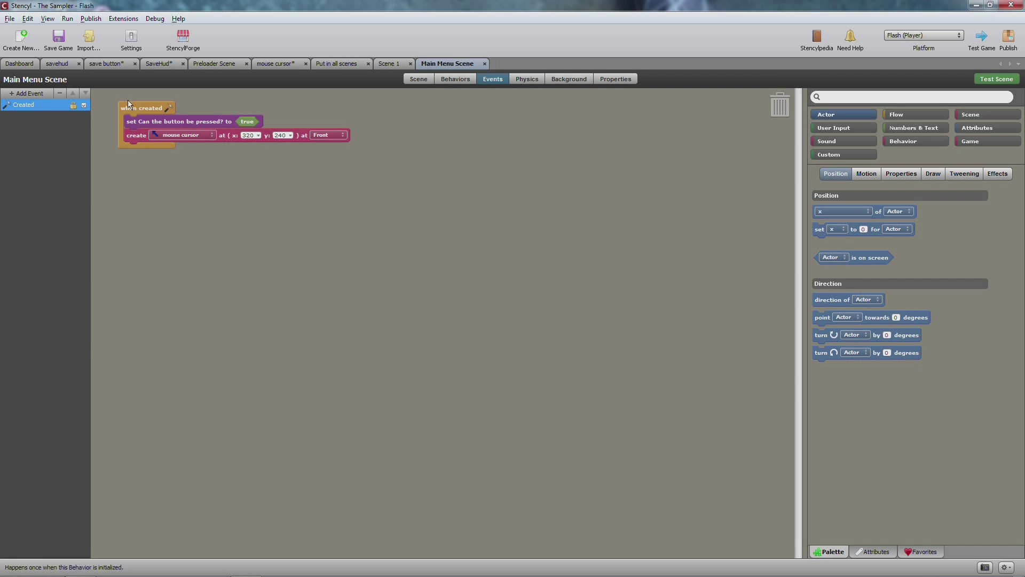
left_click(455, 79)
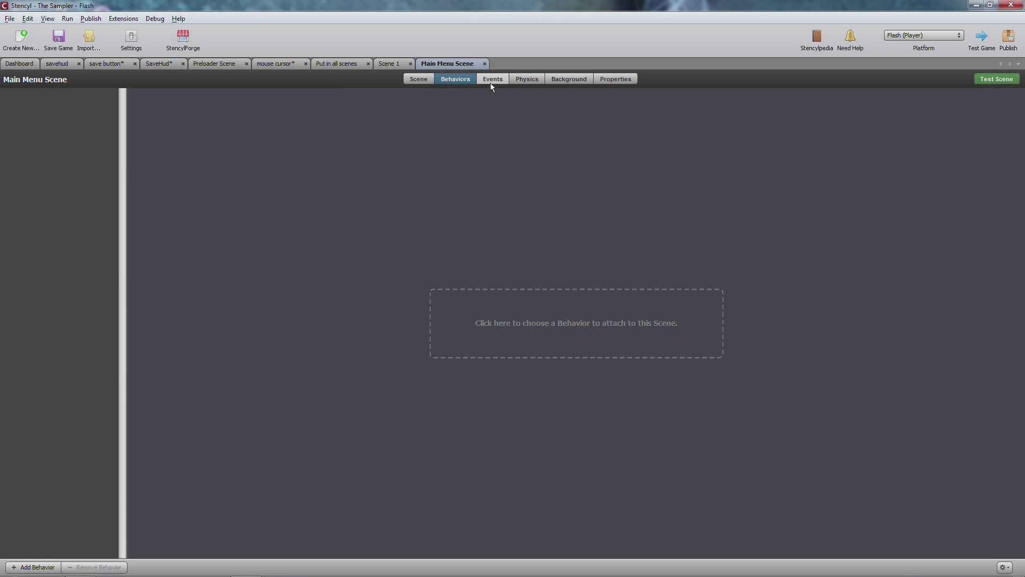
View Scene 1's level layout with its sky background, bricks and actors.
left_click(388, 64)
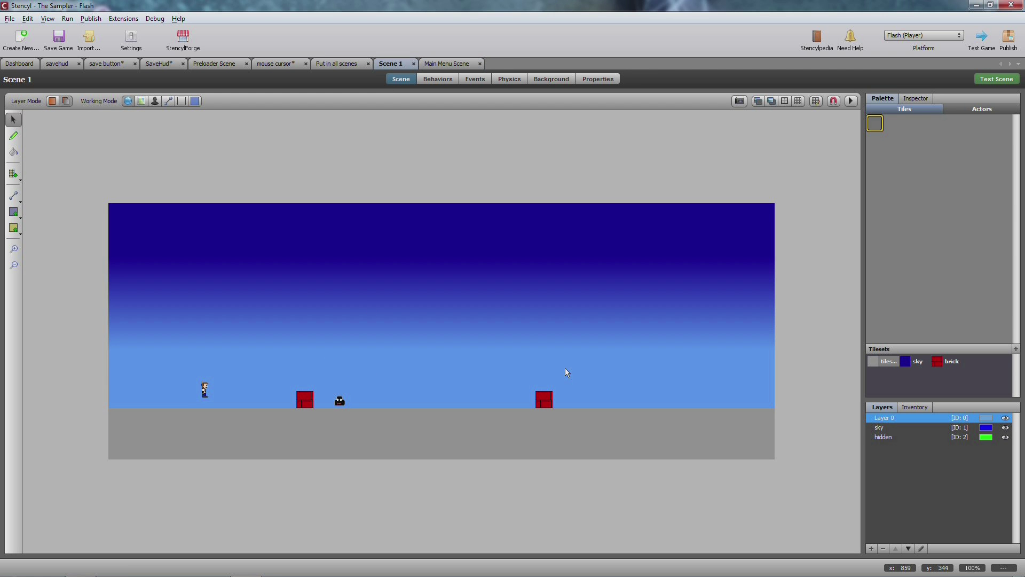
mouse_move(372, 309)
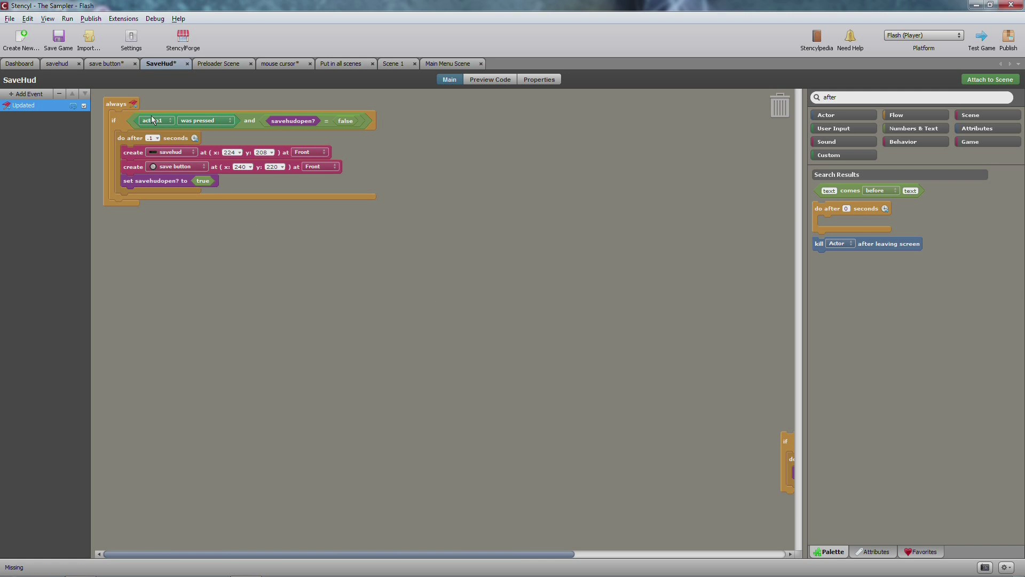
mouse_move(201, 130)
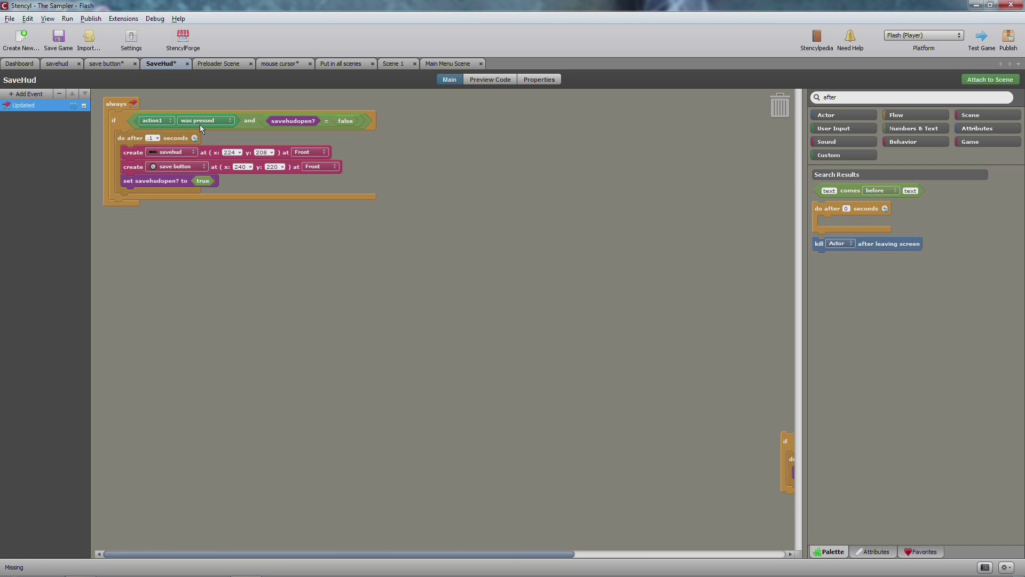
mouse_move(523, 170)
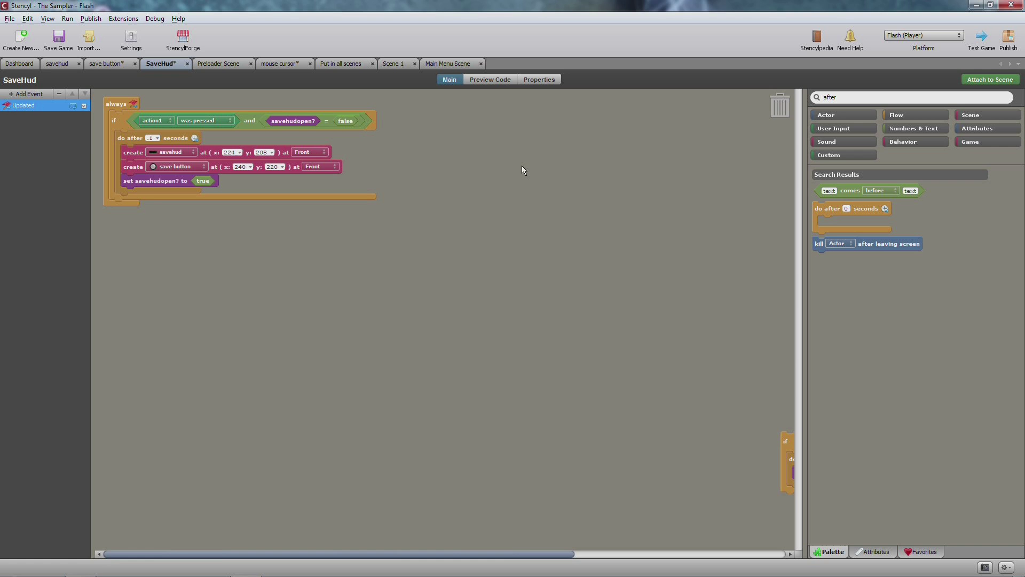
mouse_move(428, 185)
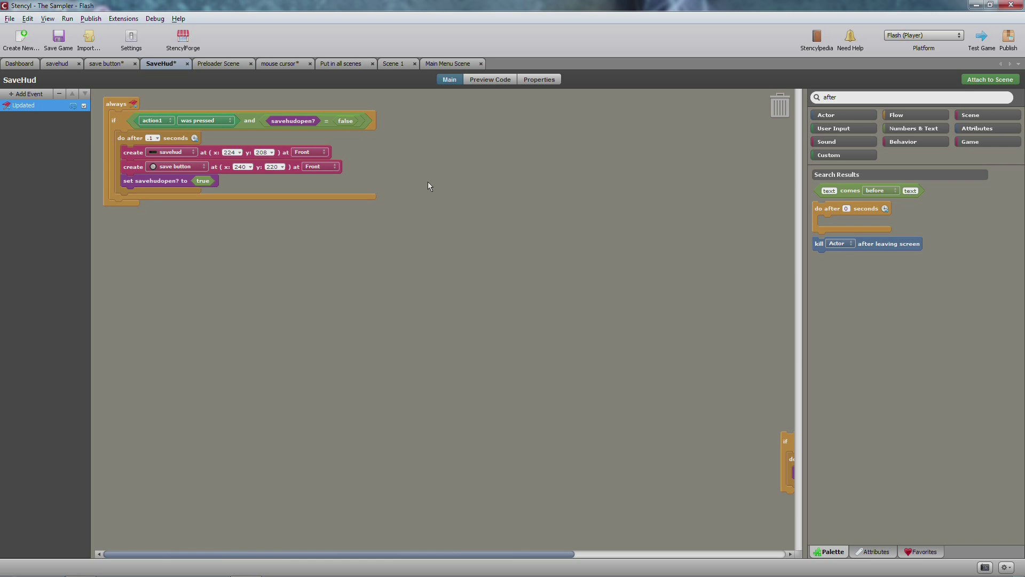
mouse_move(242, 218)
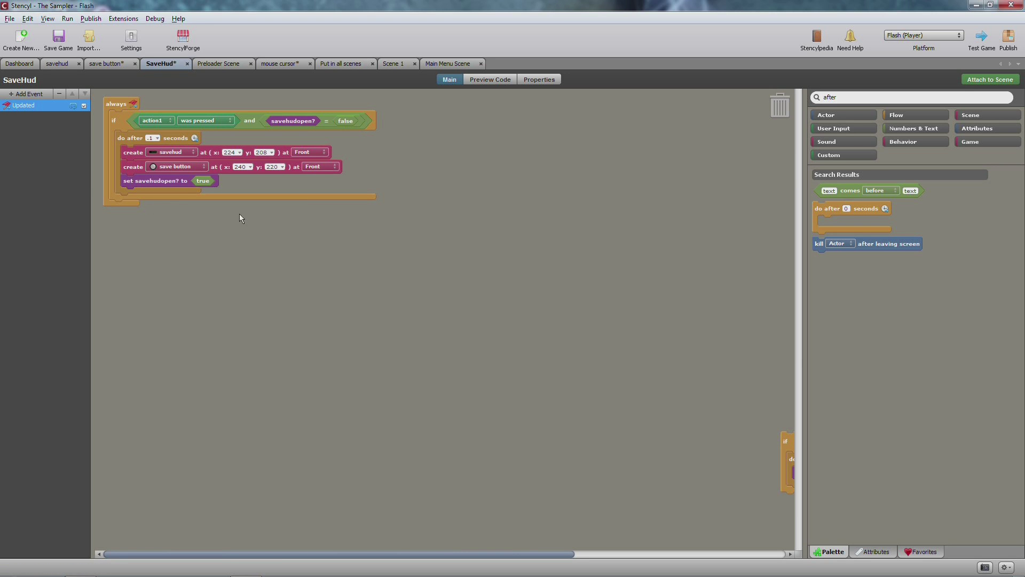
mouse_move(166, 189)
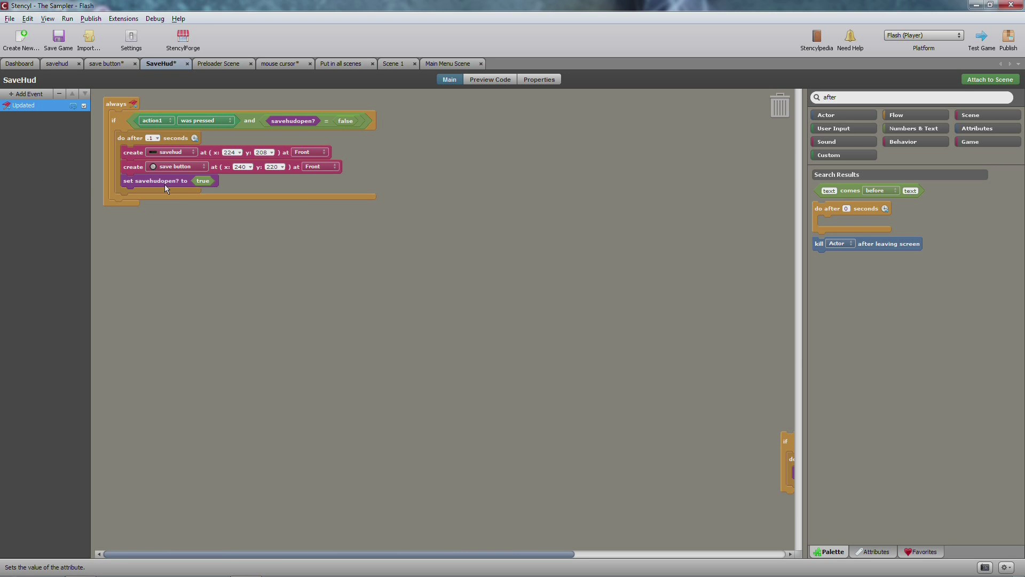
mouse_move(790, 450)
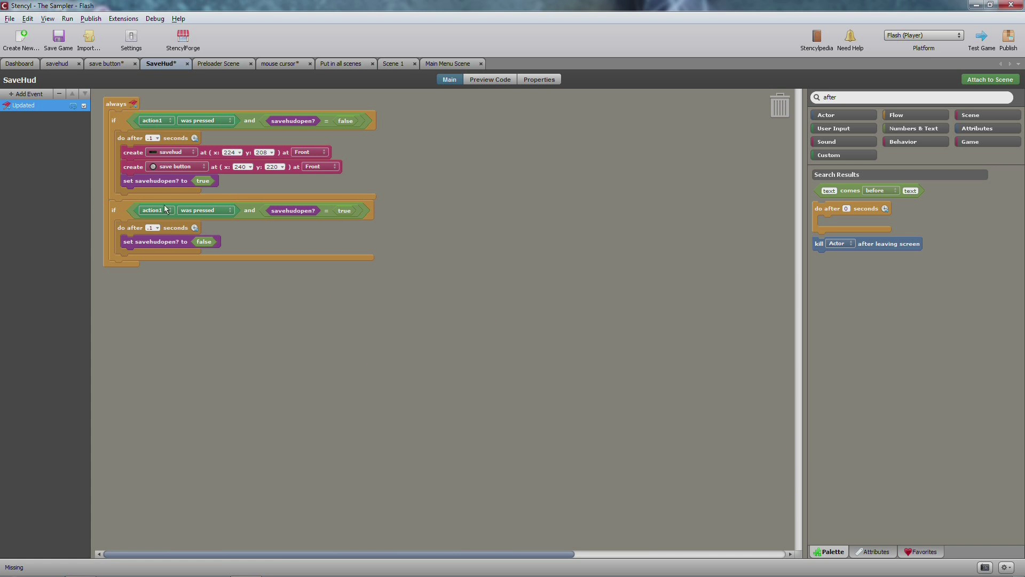
mouse_move(204, 210)
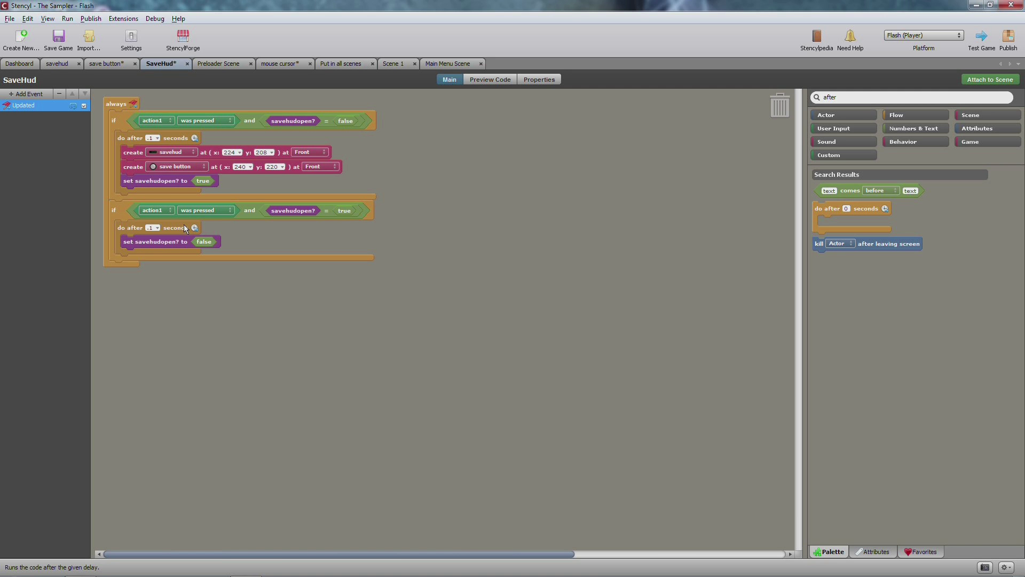
Show the savehud actor's events and its single 'SAVE GAME!' animation frame.
left_click(56, 64)
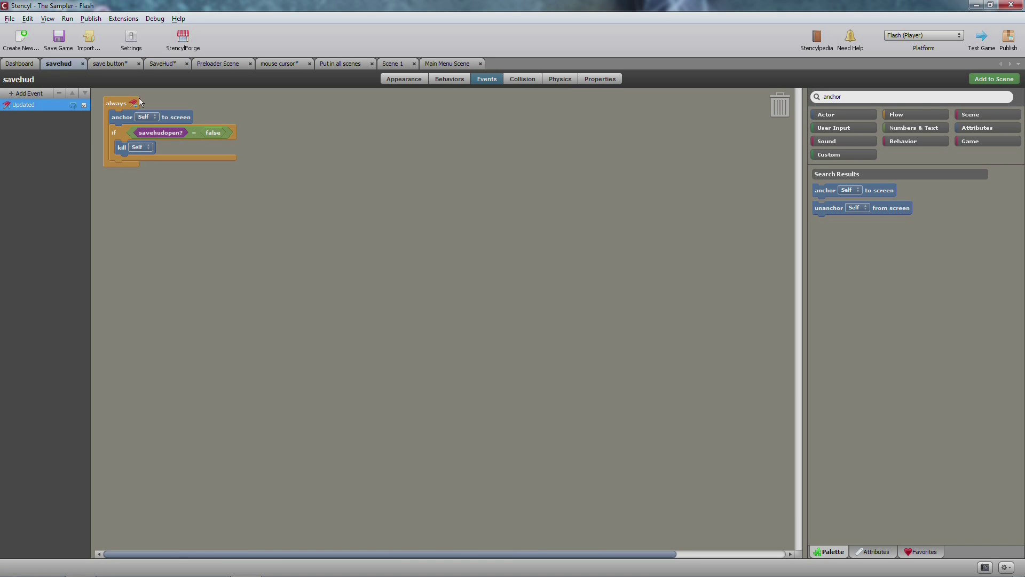
left_click(404, 79)
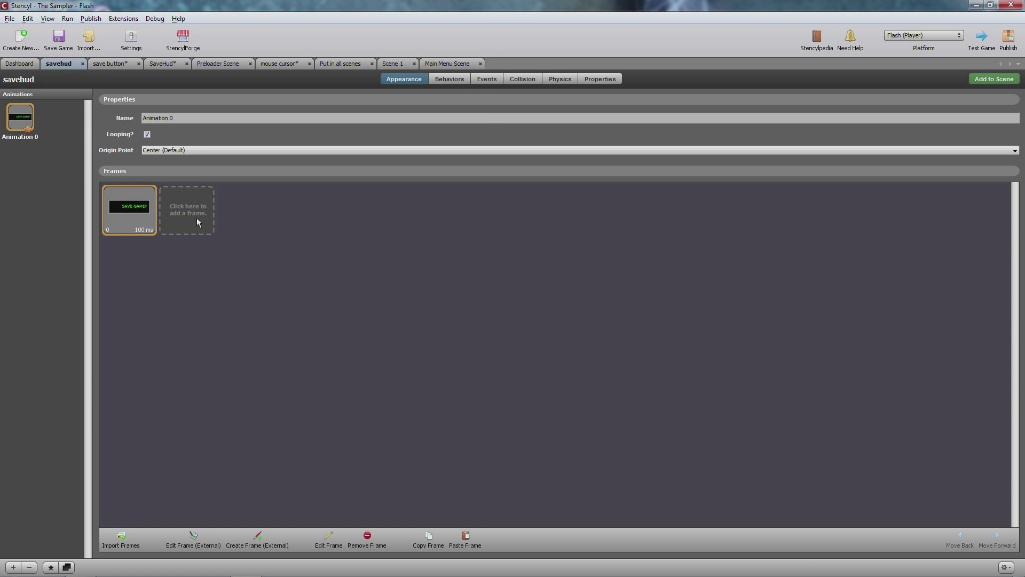
mouse_move(527, 86)
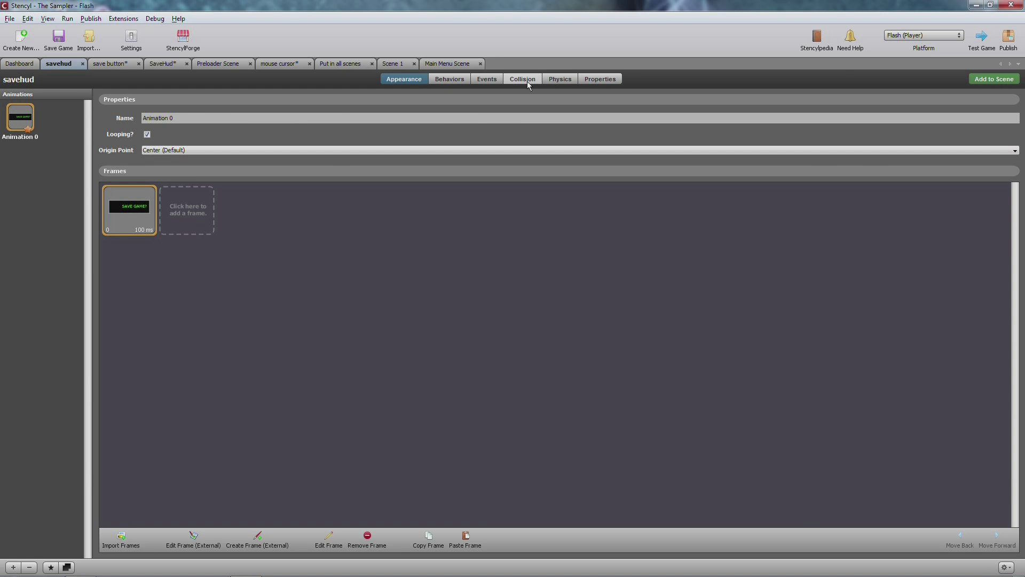
Assign the savehud collision shape to 'cannot touch anything' and view its physics settings.
left_click(523, 78)
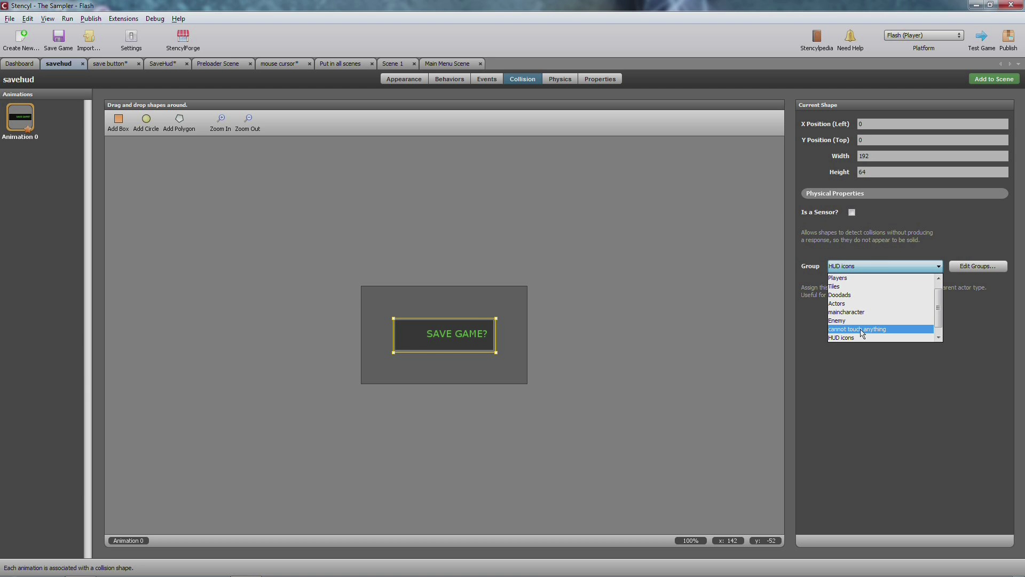
left_click(857, 328)
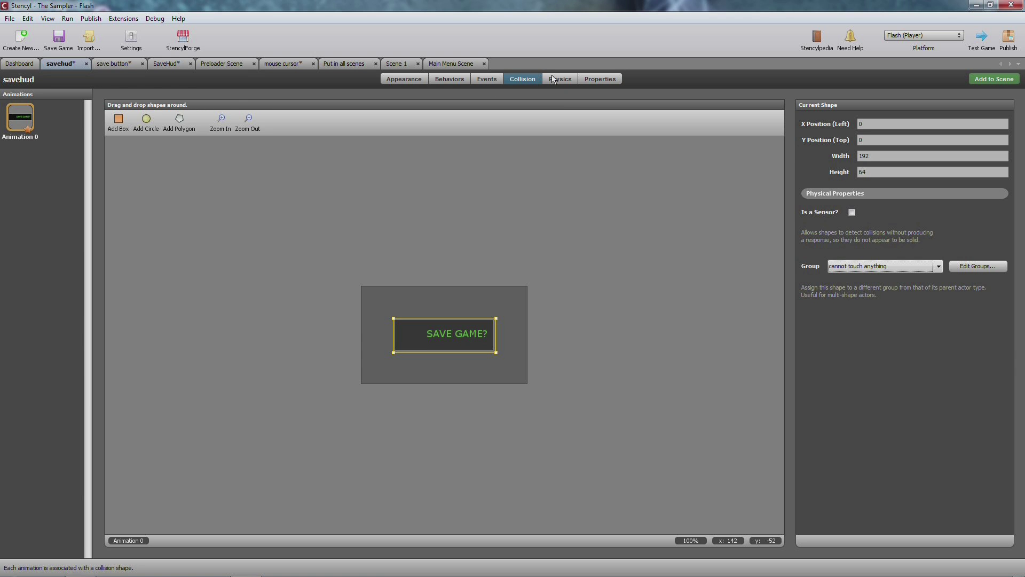
left_click(560, 78)
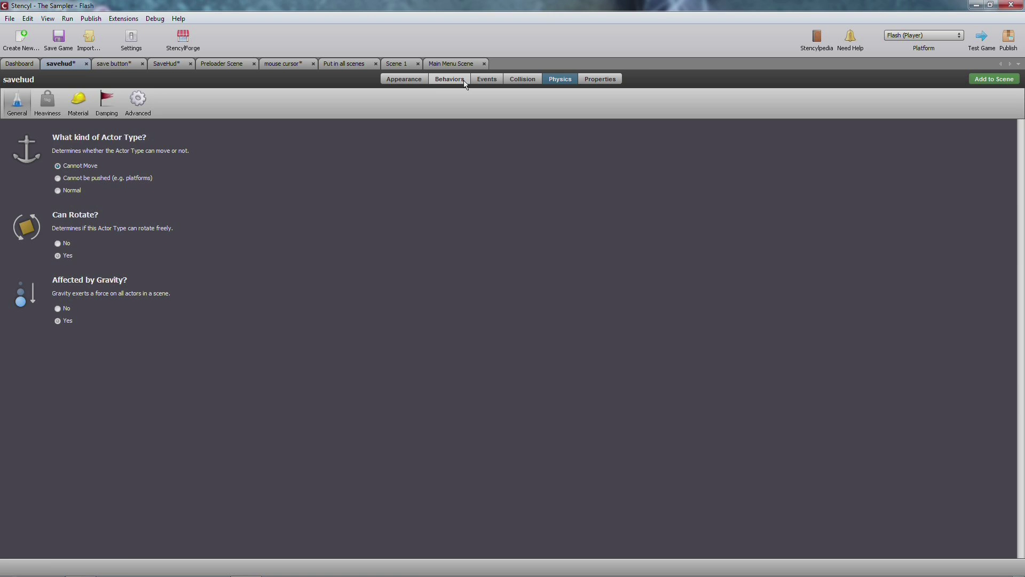
Confirm the savehud actor has no behaviors, then return to its anchor-and-kill events.
left_click(449, 79)
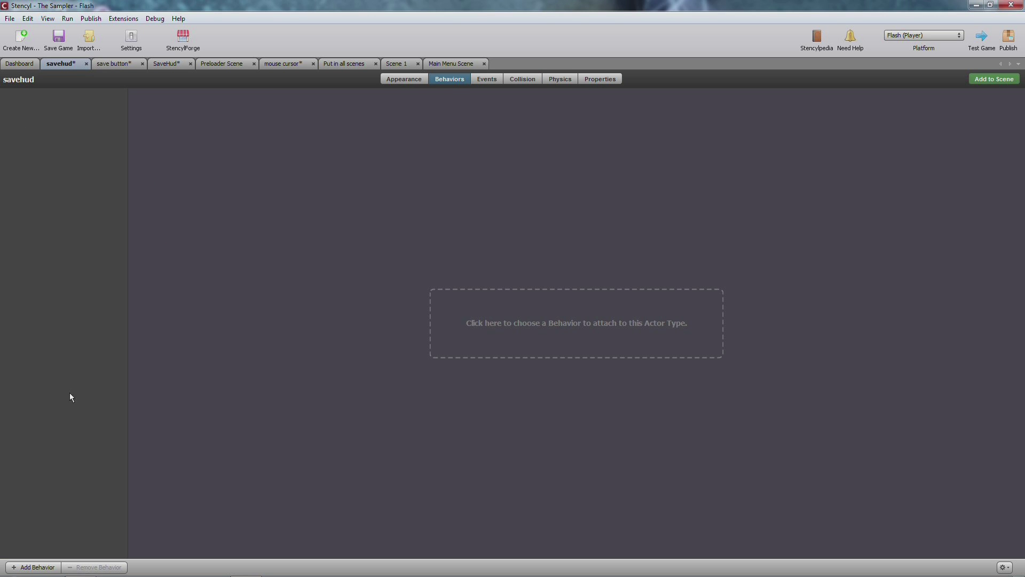
left_click(486, 78)
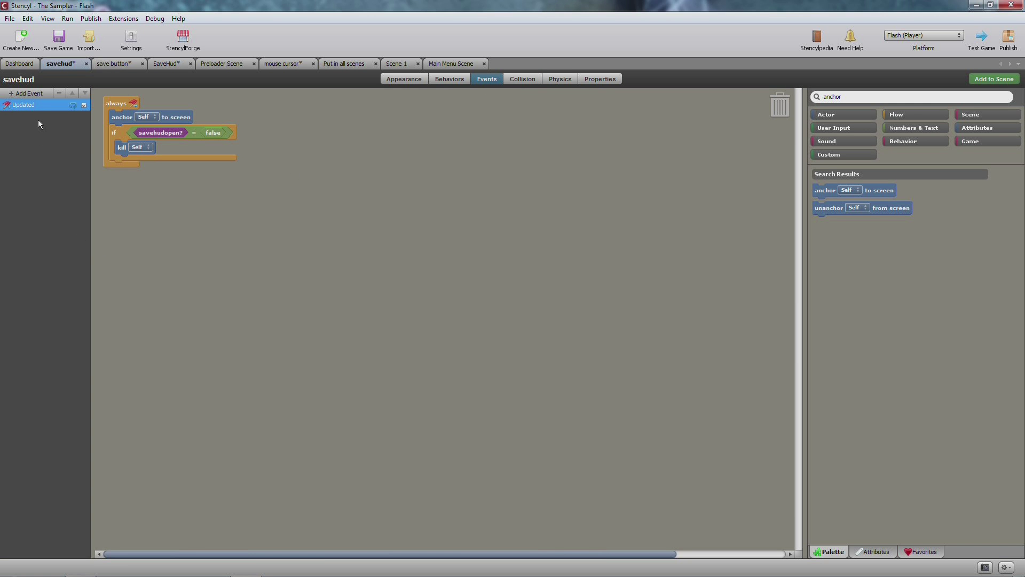
mouse_move(123, 120)
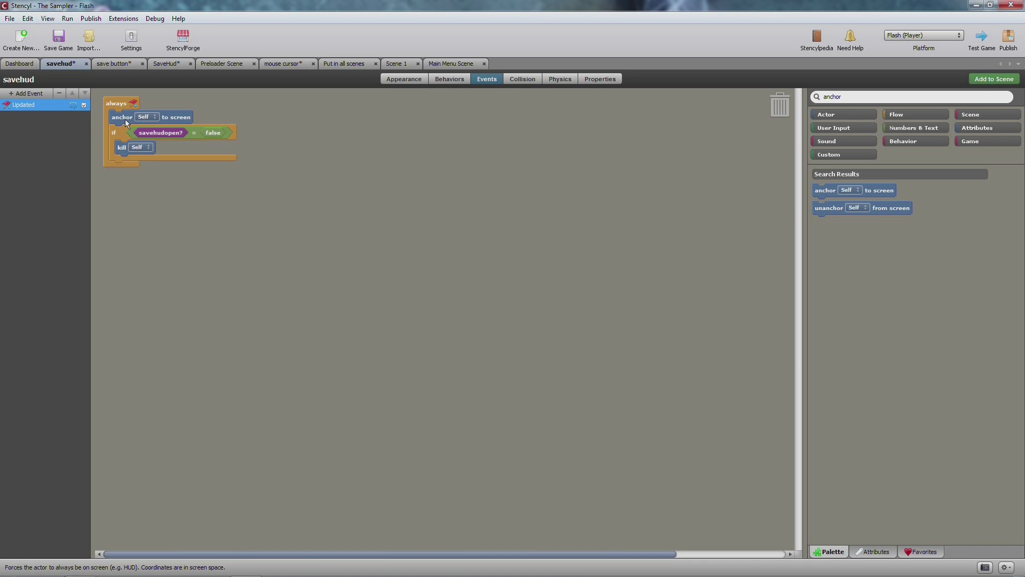
mouse_move(213, 127)
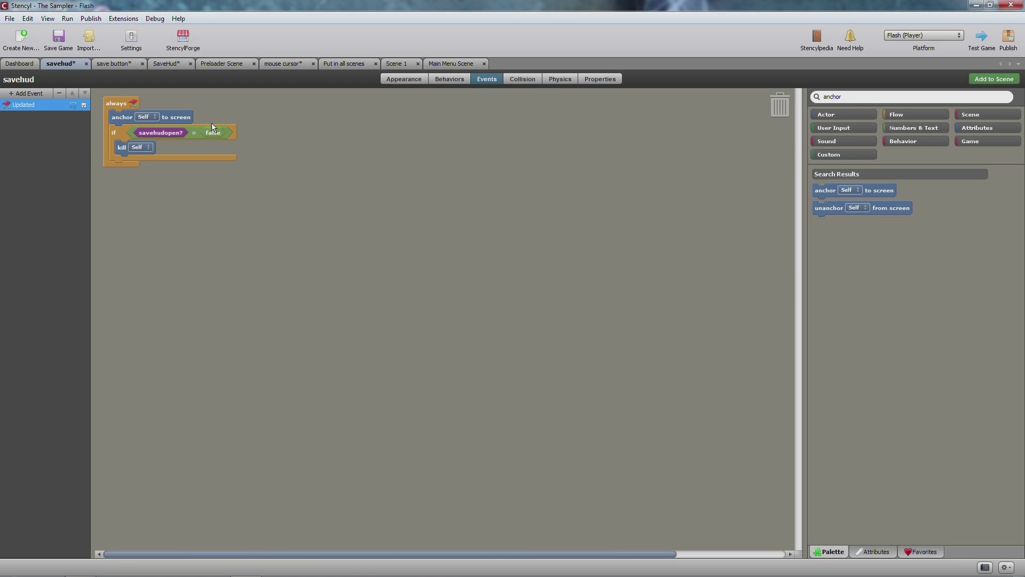
mouse_move(135, 140)
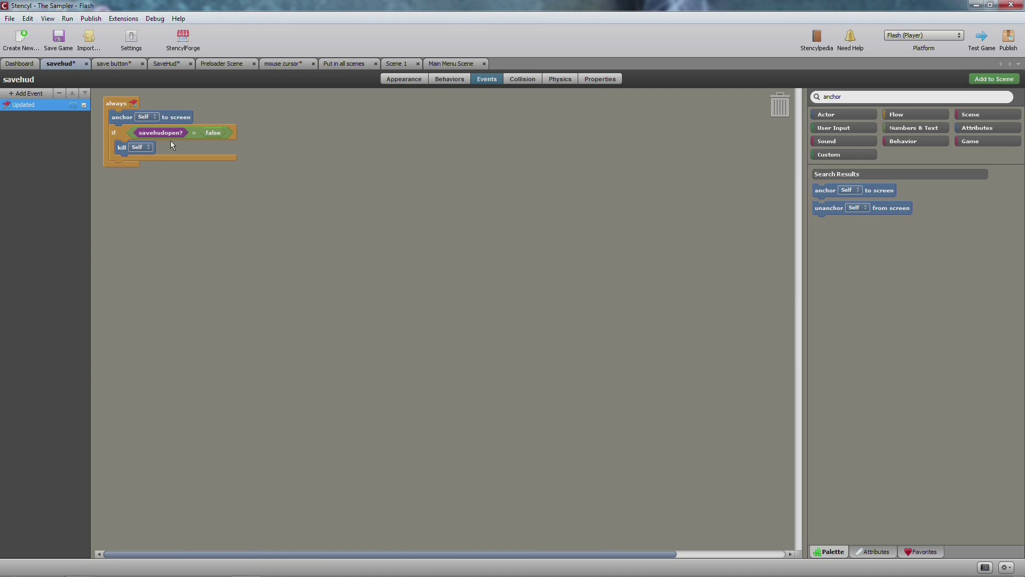
Show the save button actor's events, with its always event anchoring it to the screen.
left_click(114, 63)
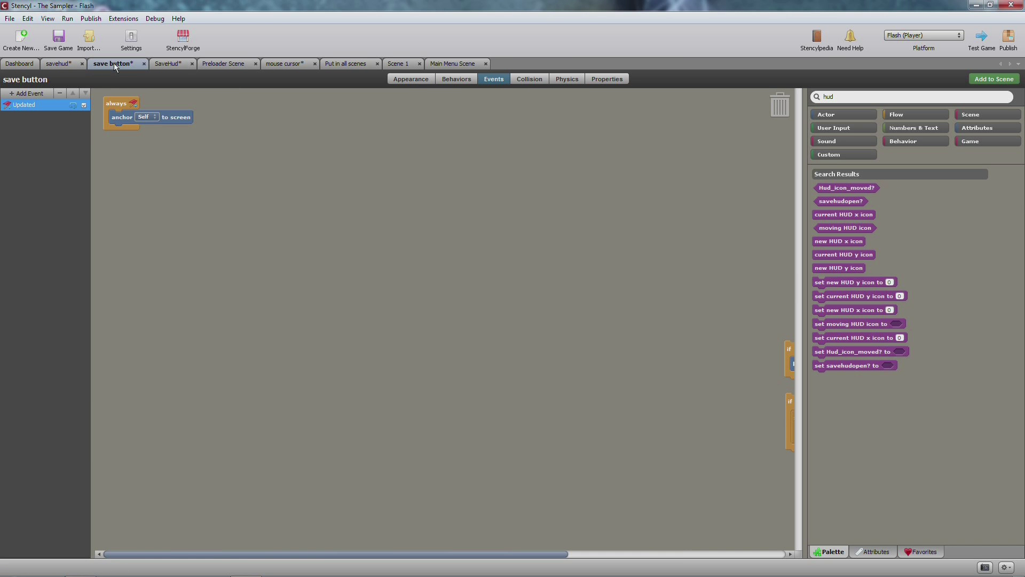
mouse_move(784, 358)
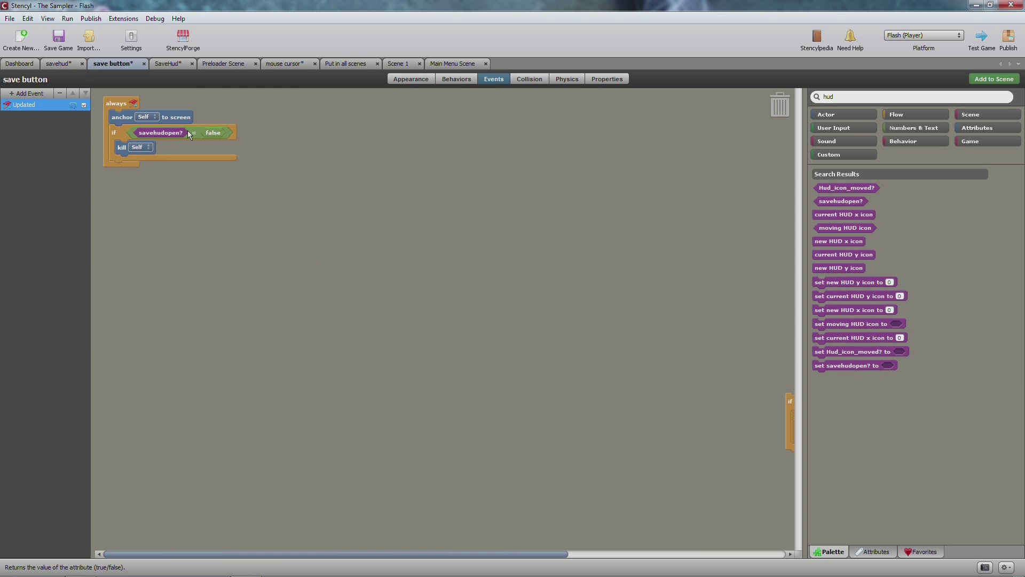
mouse_move(797, 396)
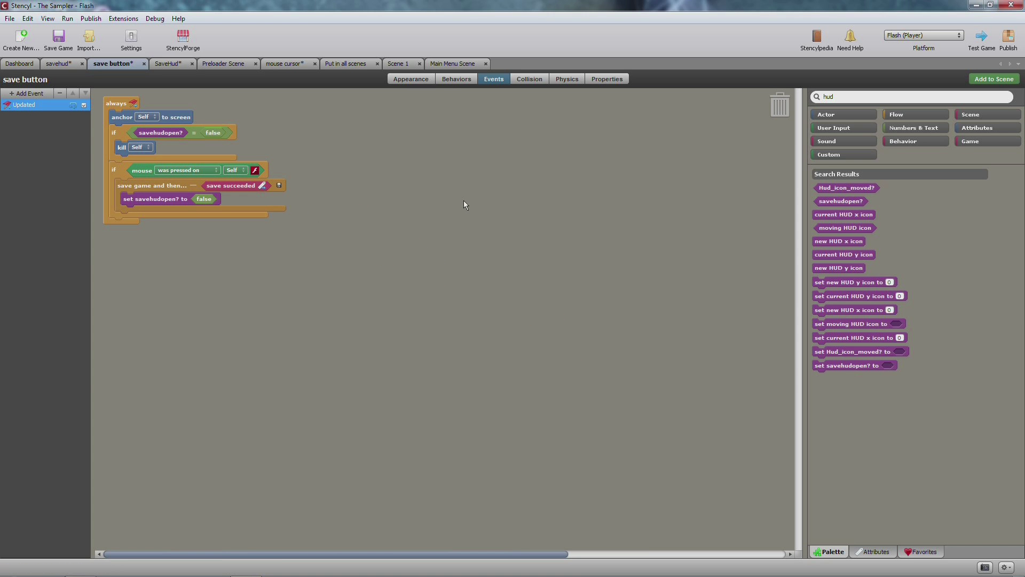
mouse_move(451, 205)
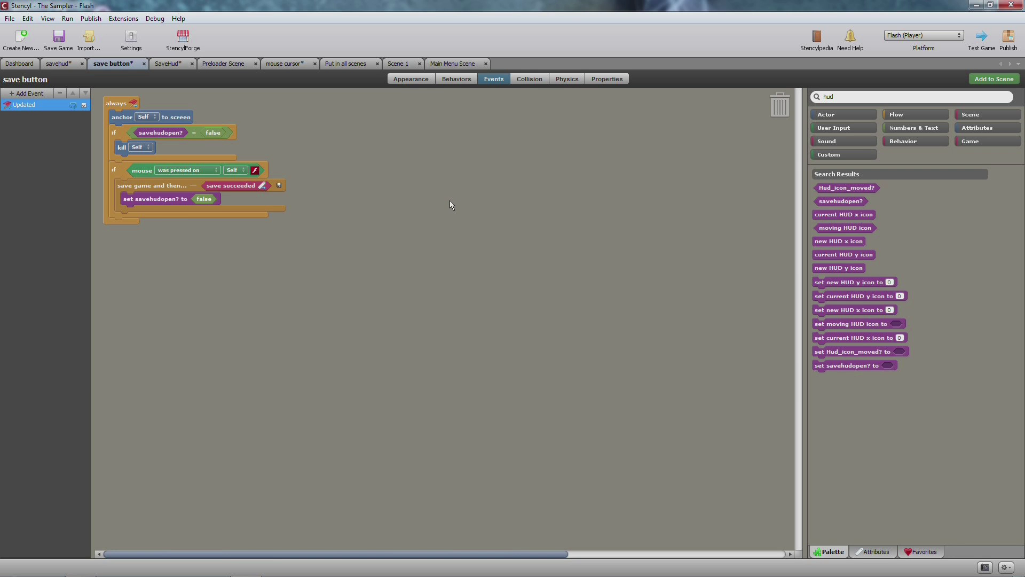
mouse_move(460, 202)
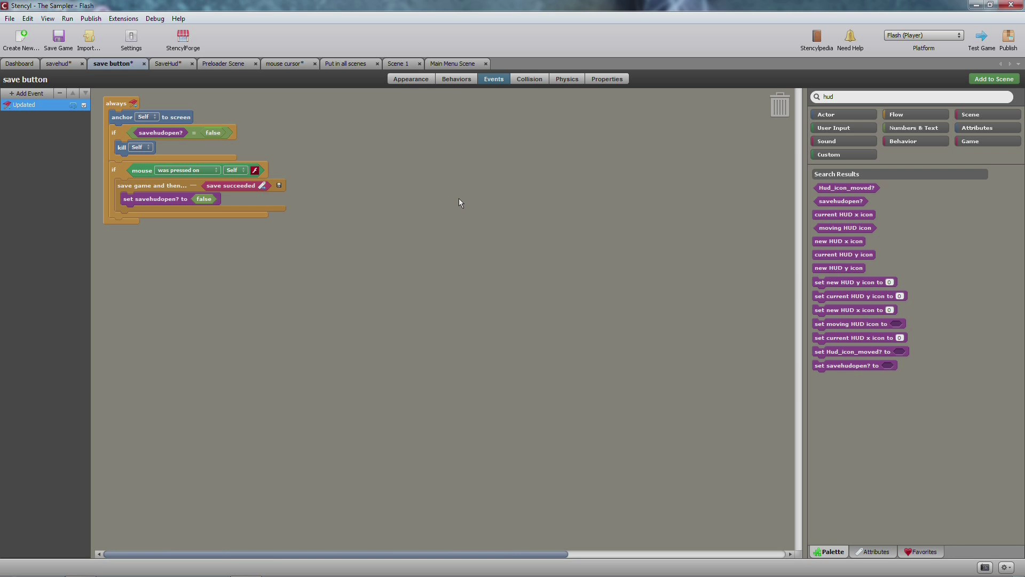
mouse_move(299, 249)
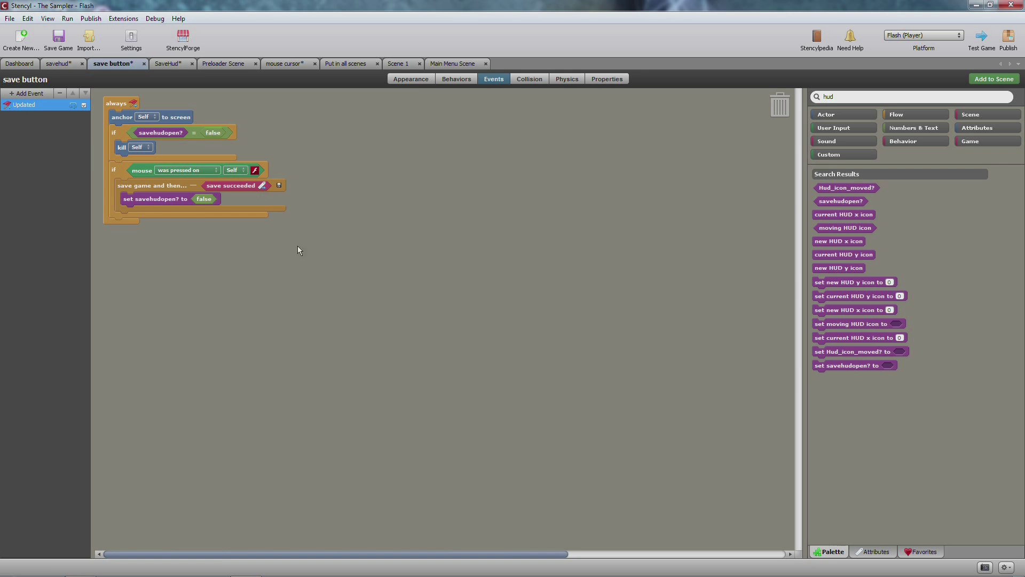
mouse_move(350, 206)
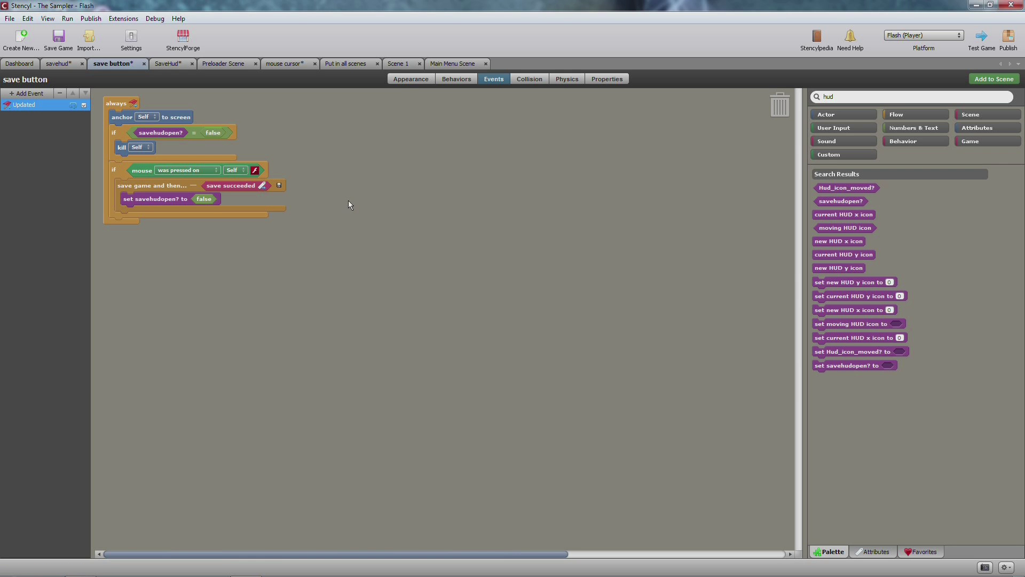
mouse_move(108, 180)
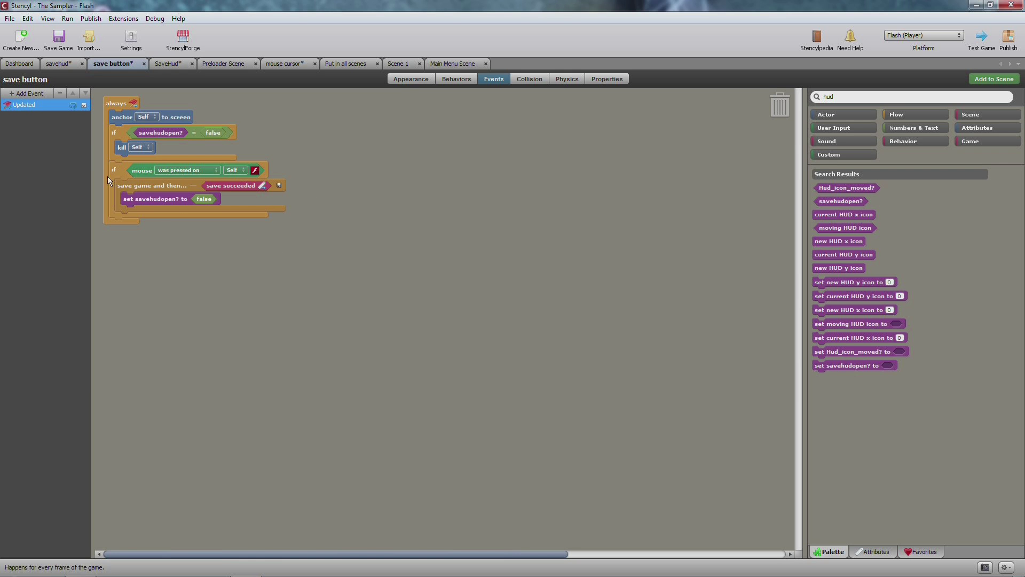
mouse_move(152, 189)
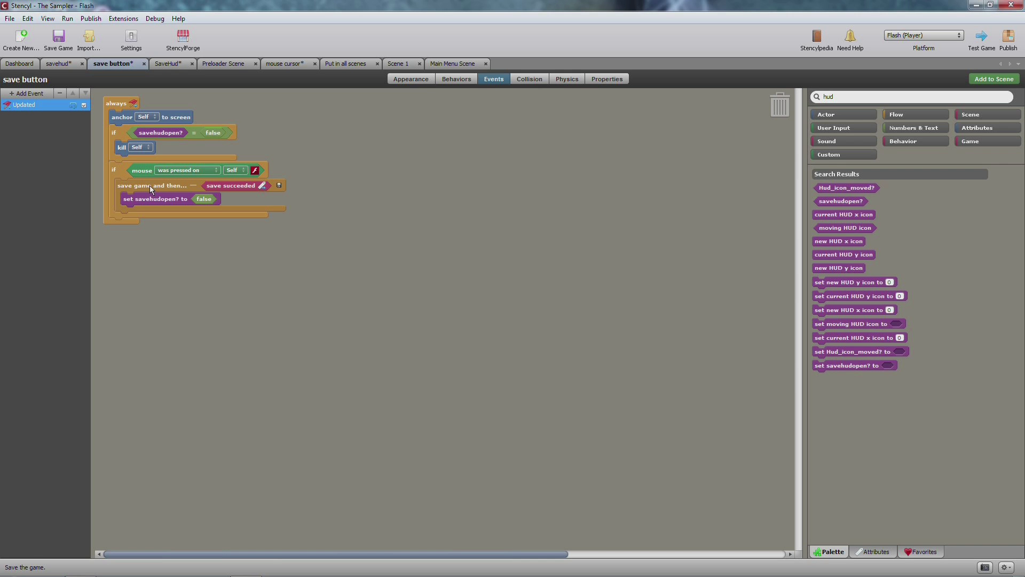
mouse_move(141, 213)
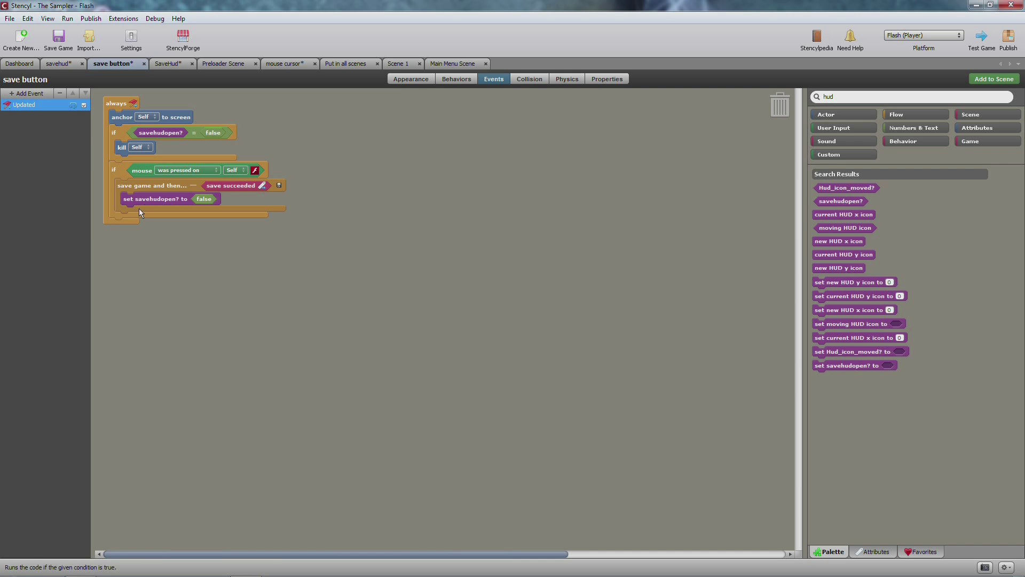
mouse_move(159, 188)
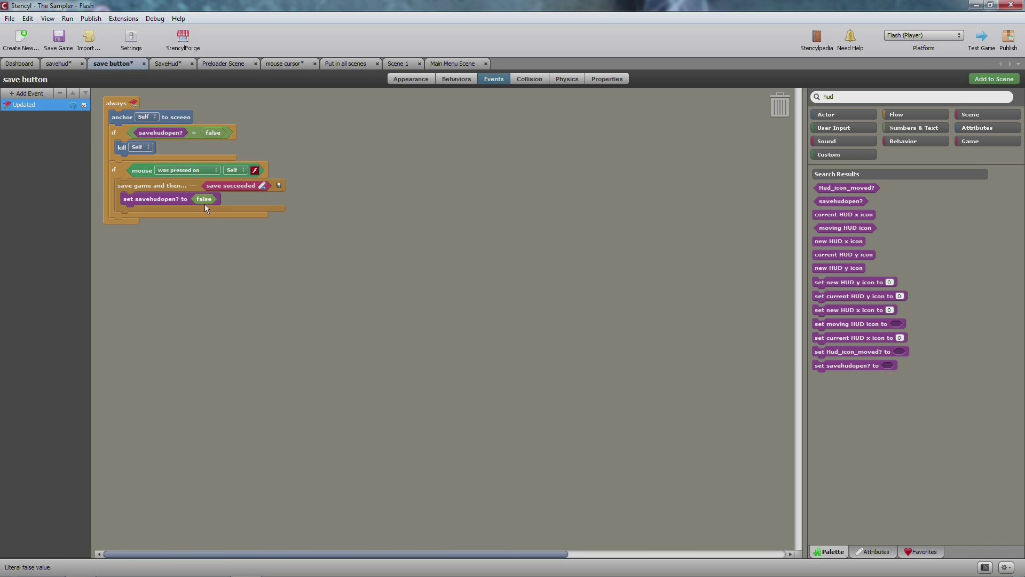
mouse_move(140, 147)
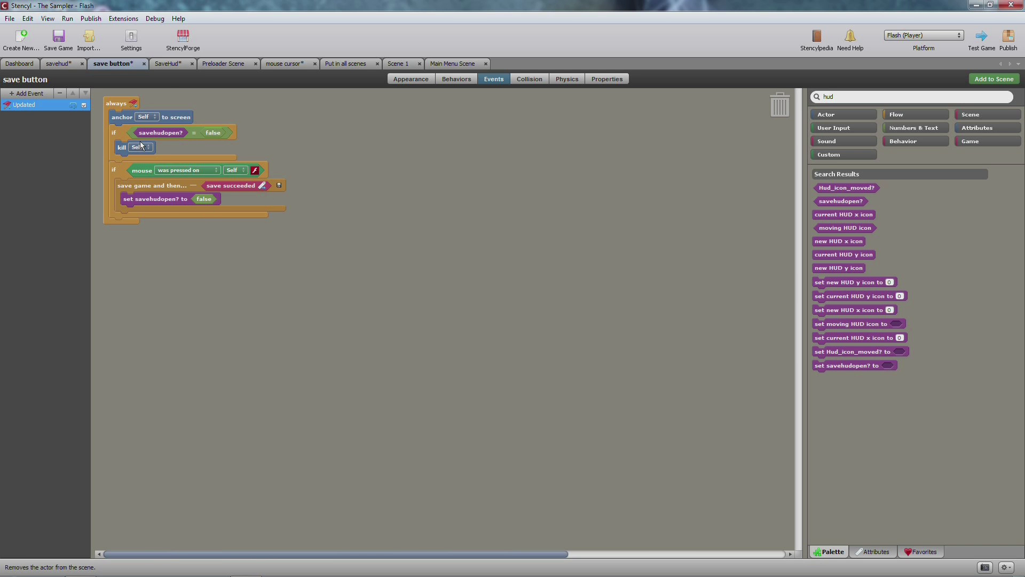
mouse_move(179, 76)
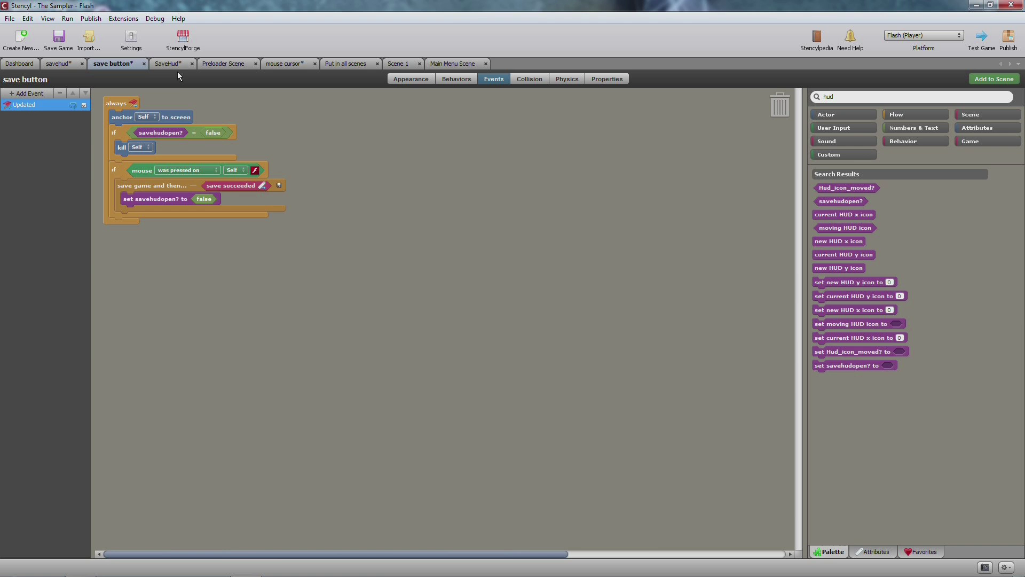
mouse_move(179, 64)
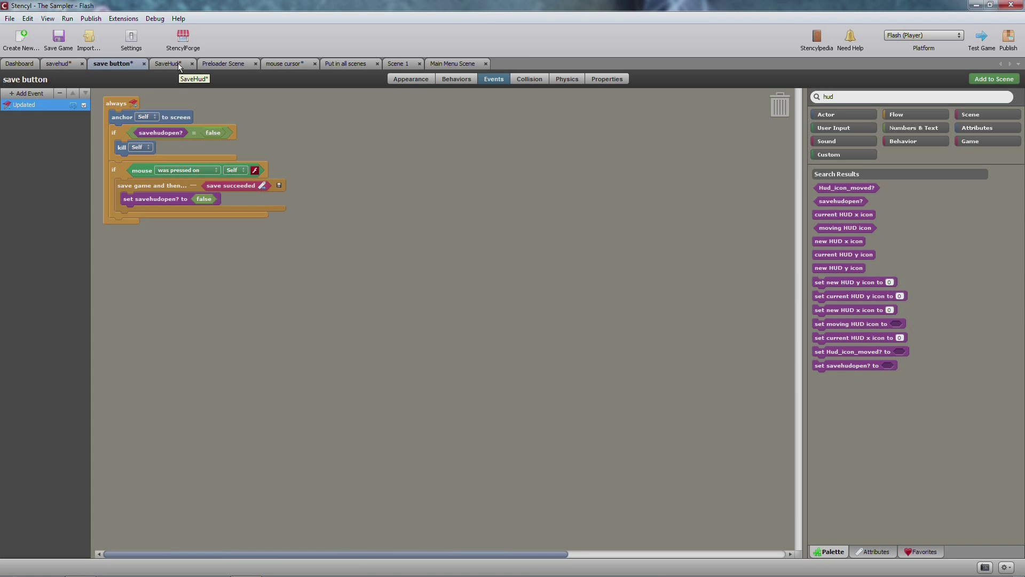
Review the SaveHud and Put in all scenes logic, then Scene 1's events and behaviors.
left_click(221, 63)
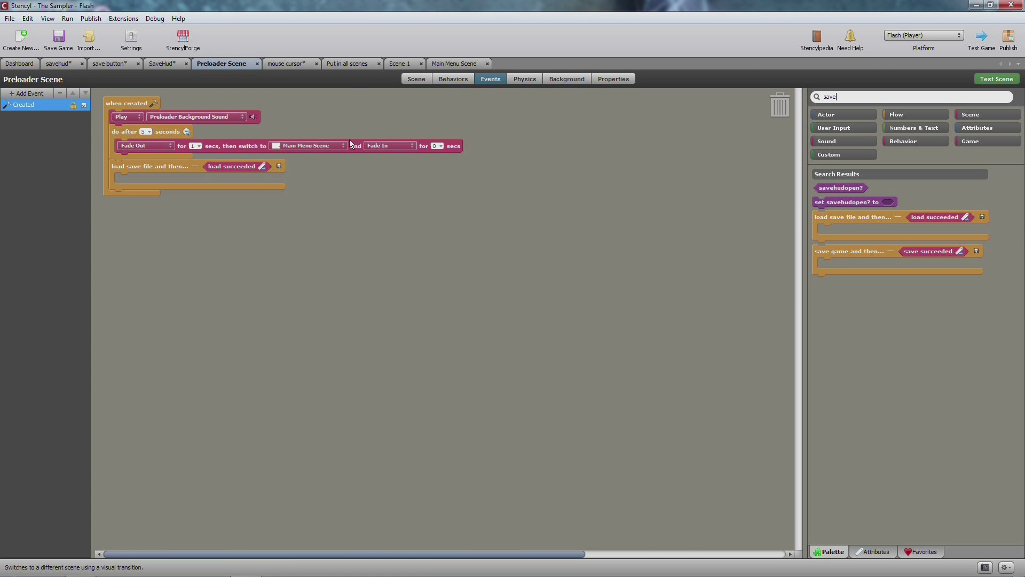
left_click(344, 64)
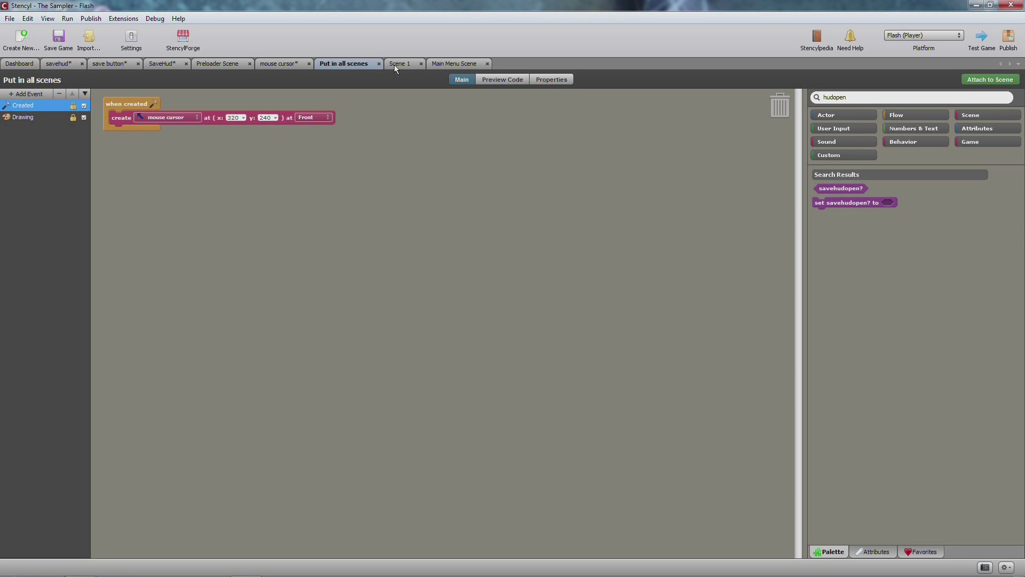
left_click(399, 64)
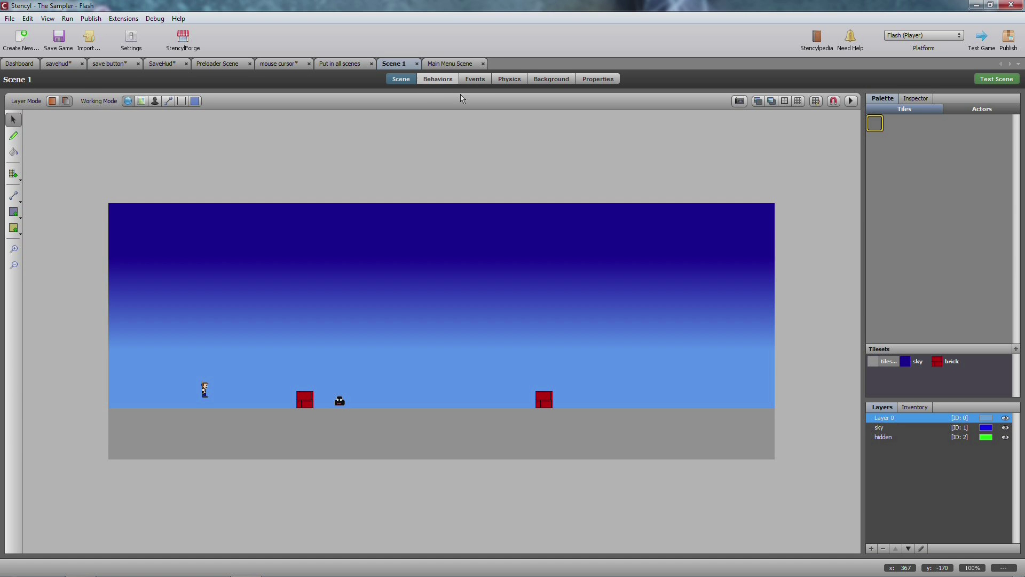
left_click(475, 78)
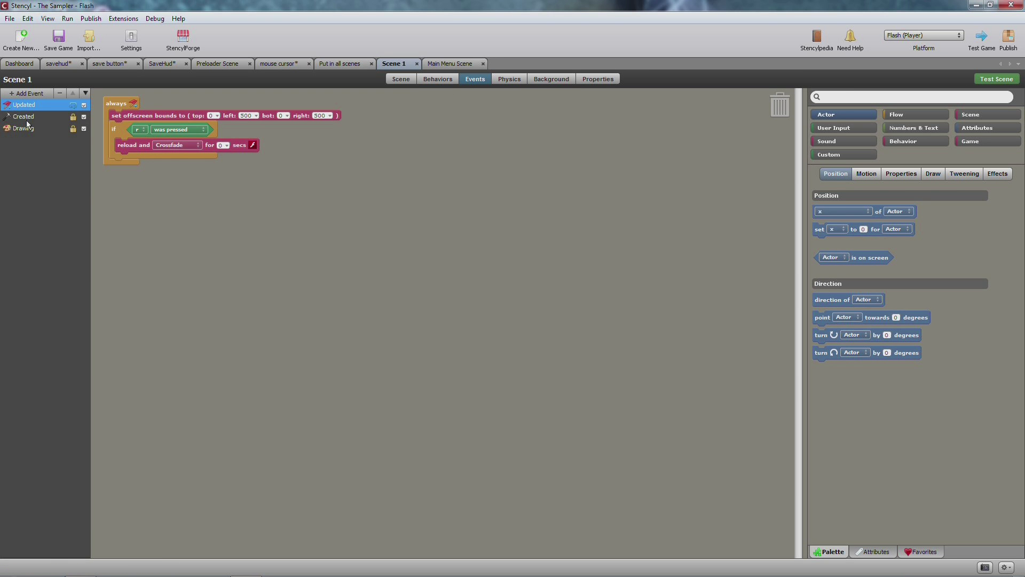
left_click(437, 78)
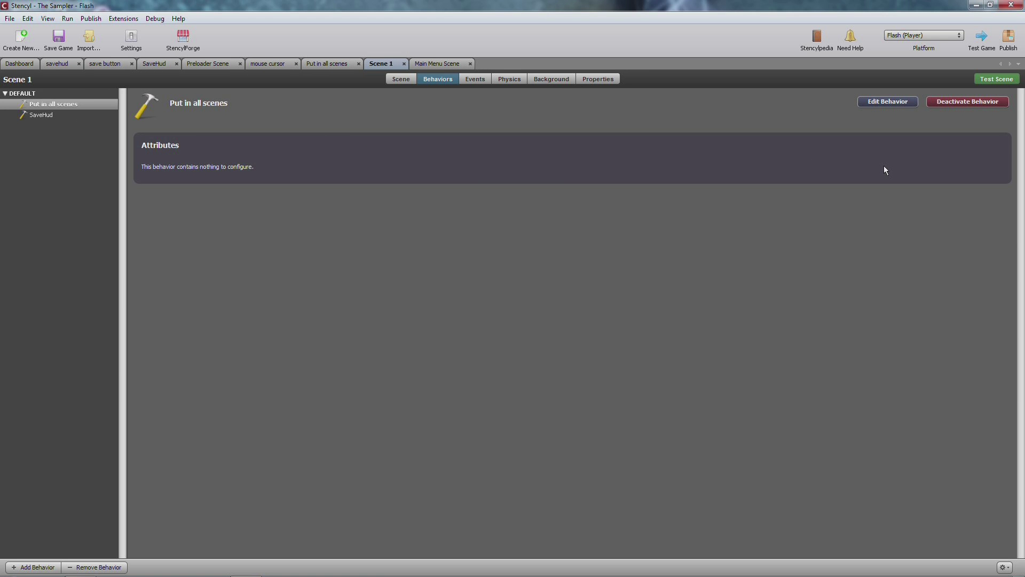
mouse_move(620, 74)
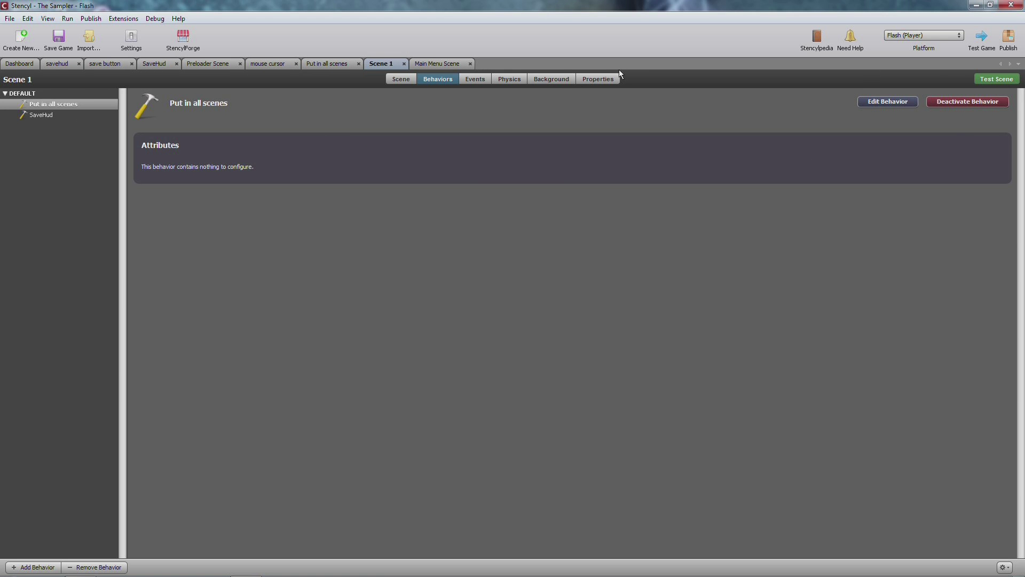
Test Scene 1 in Flash Player and save via the in-game SAVE GAME? prompt.
left_click(997, 78)
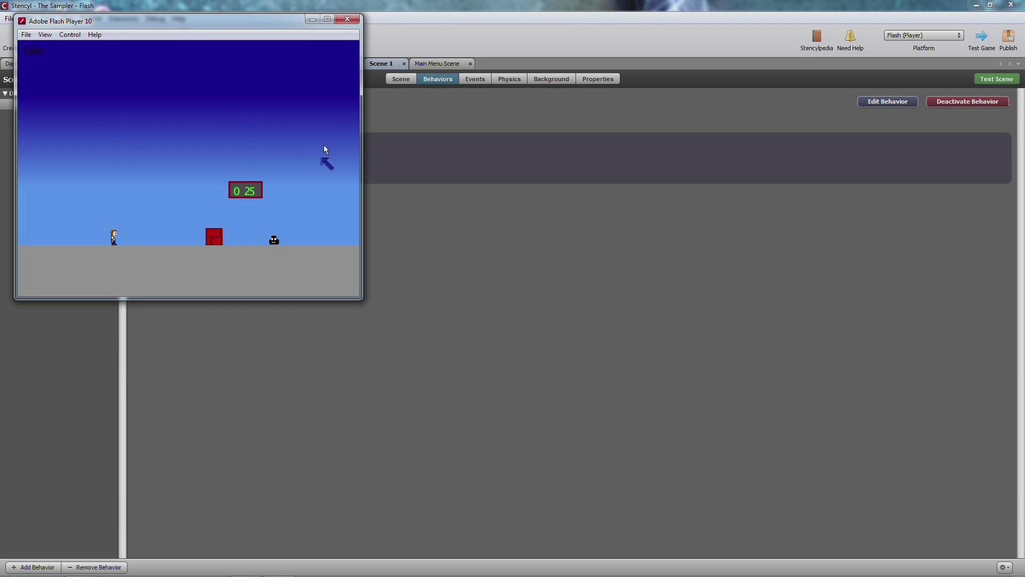
left_click(350, 17)
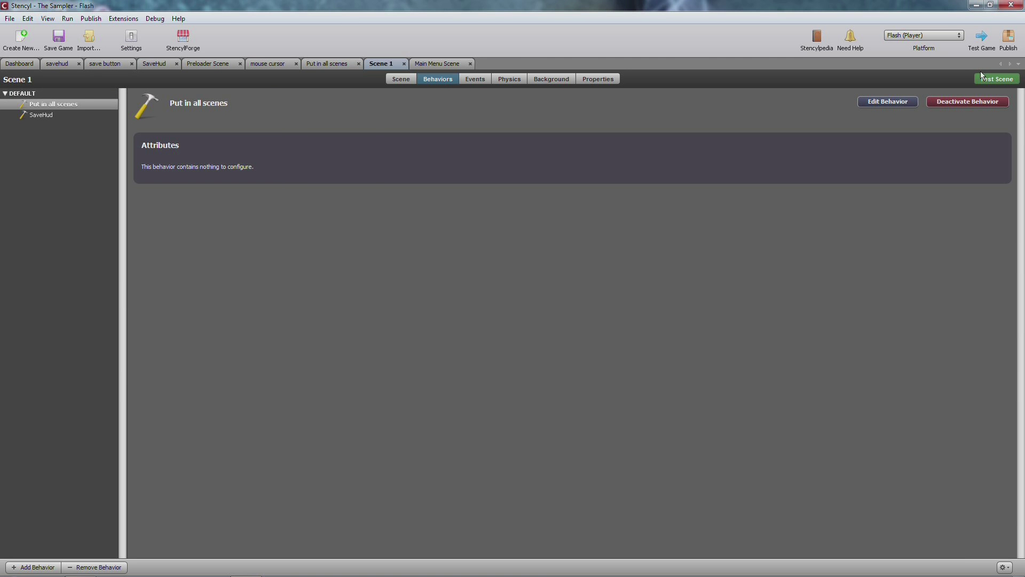
left_click(997, 78)
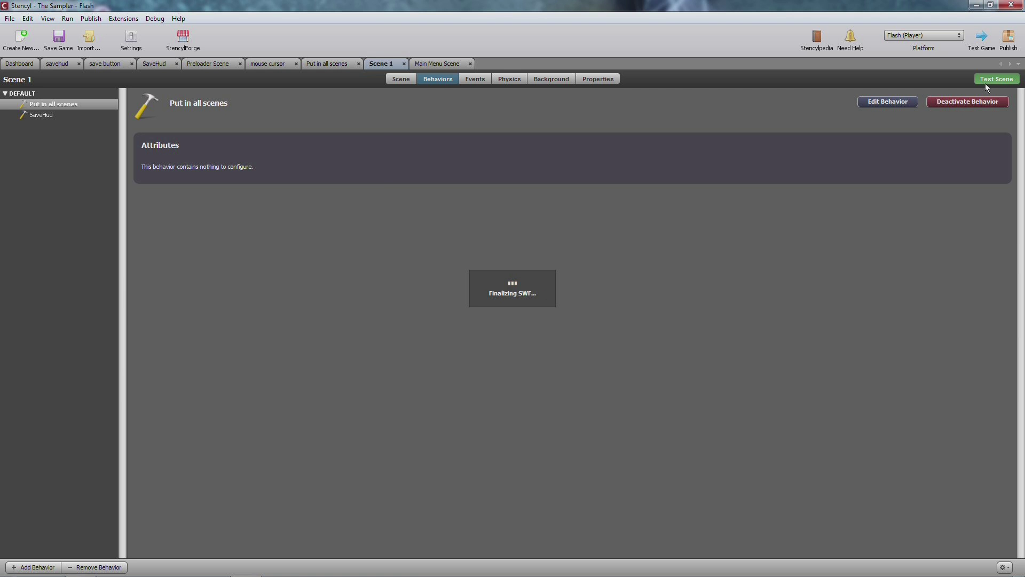
left_click(996, 78)
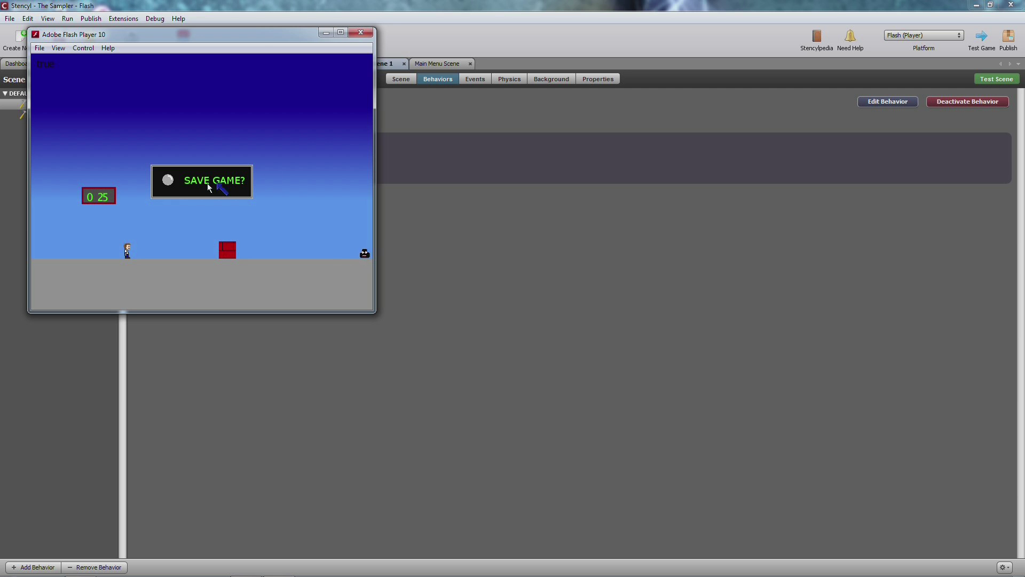
left_click(202, 181)
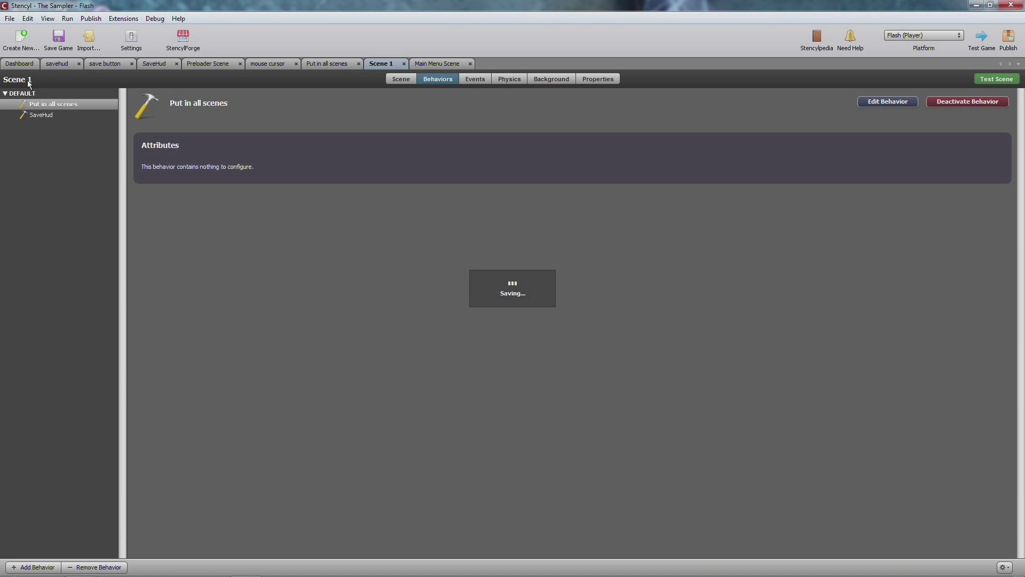
left_click(997, 78)
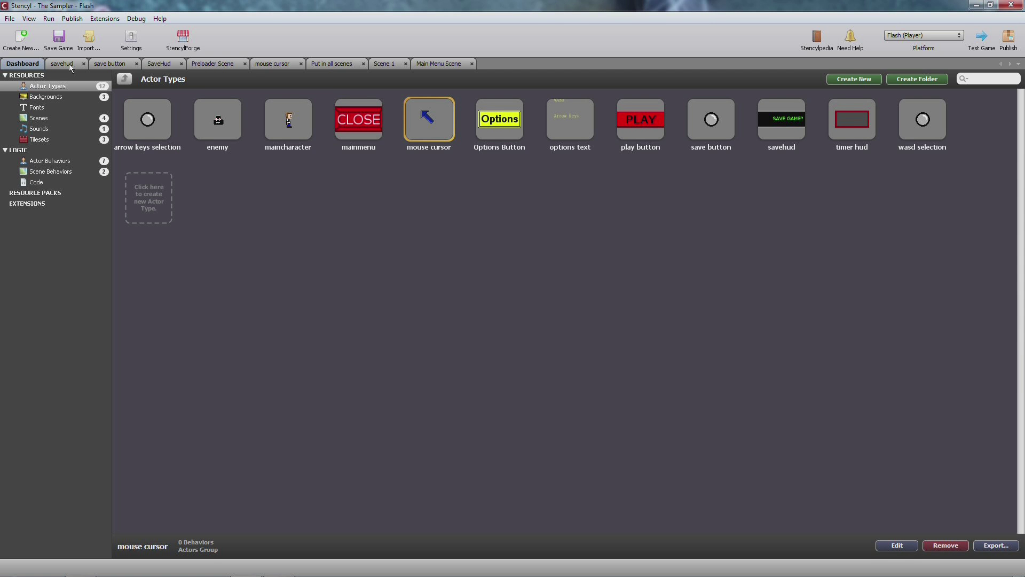
Test the whole game from the Scenes list and press Play on The Sampler's main menu.
left_click(38, 118)
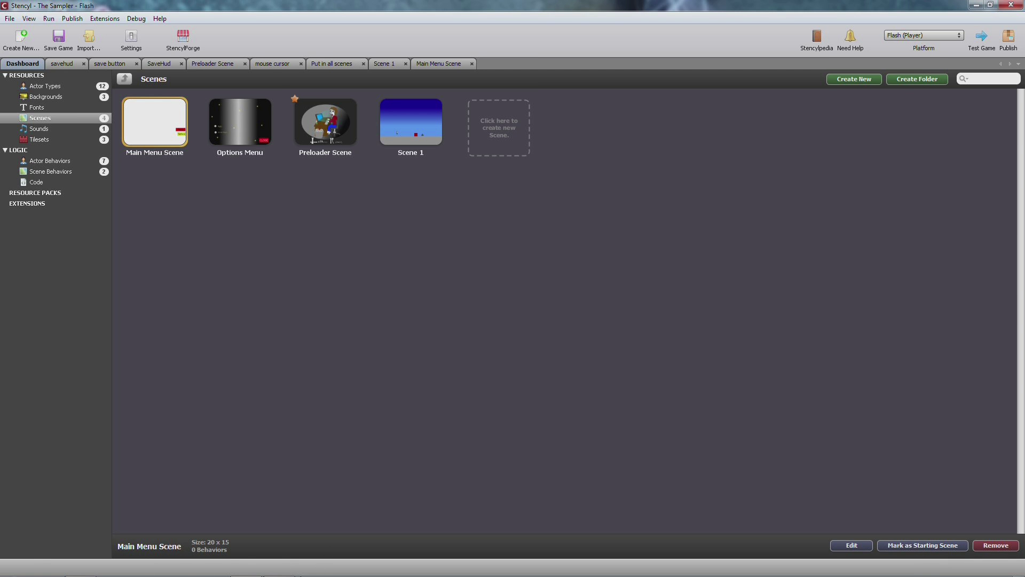
left_click(985, 35)
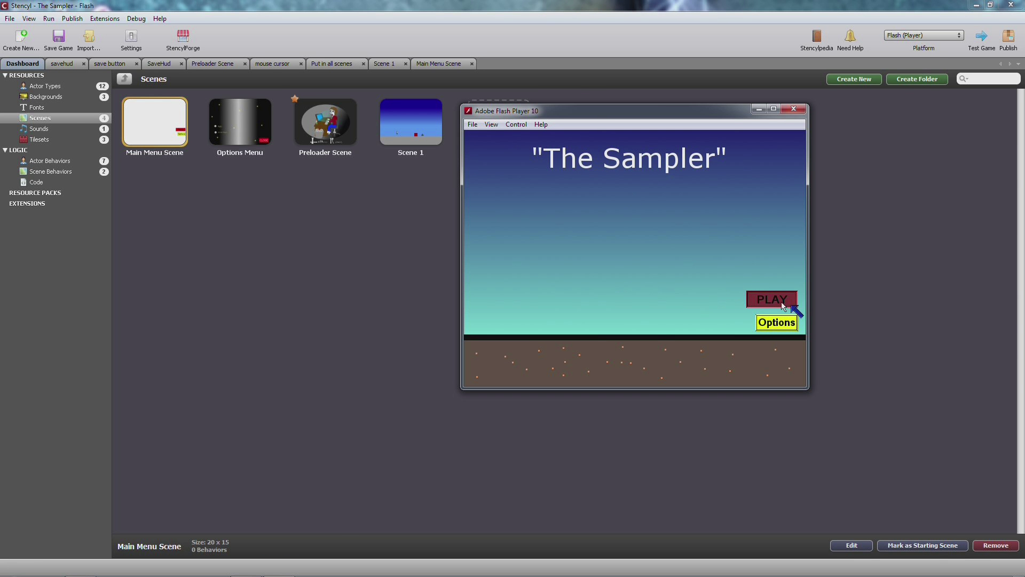
left_click(771, 299)
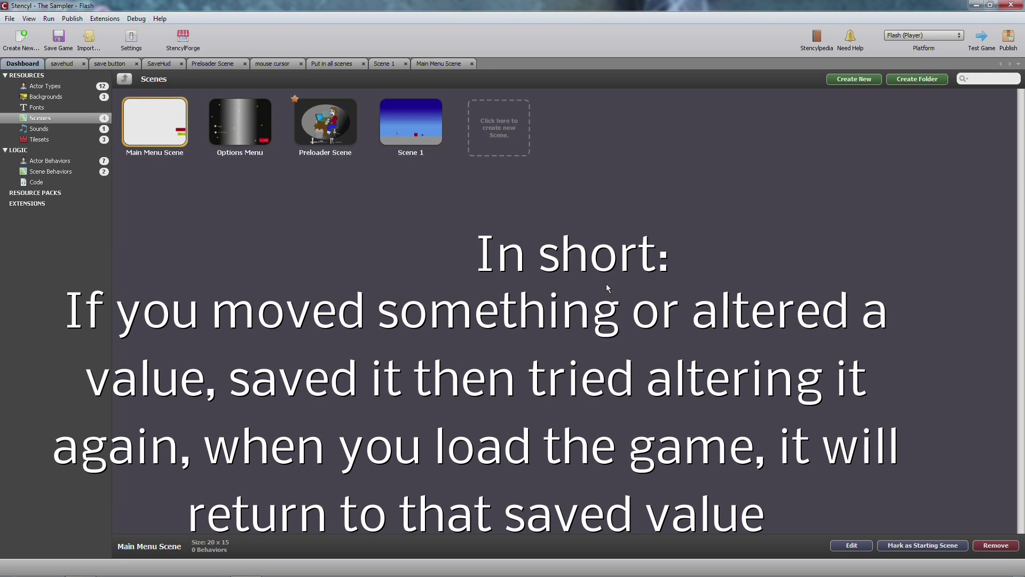
mouse_move(619, 313)
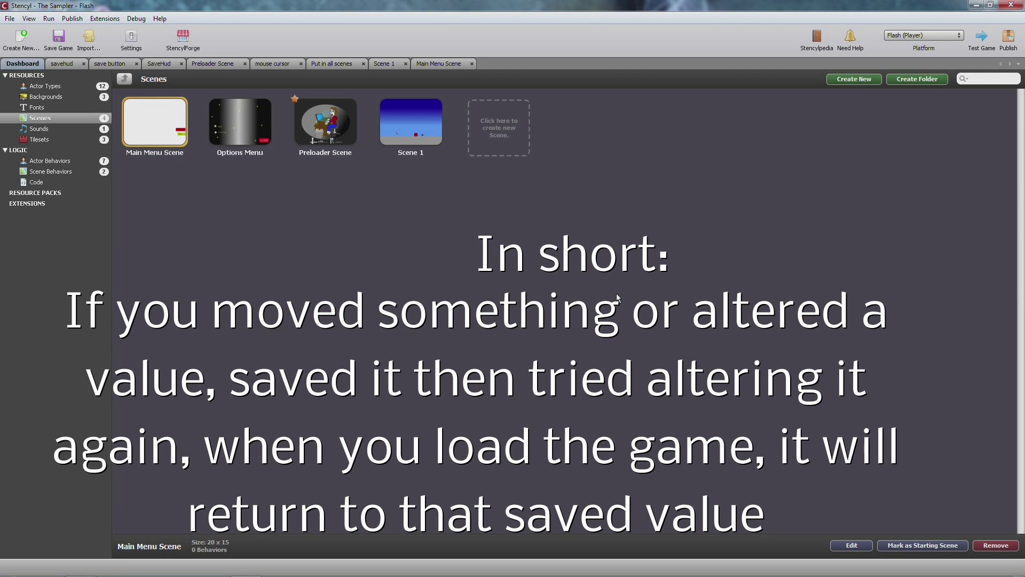
mouse_move(627, 293)
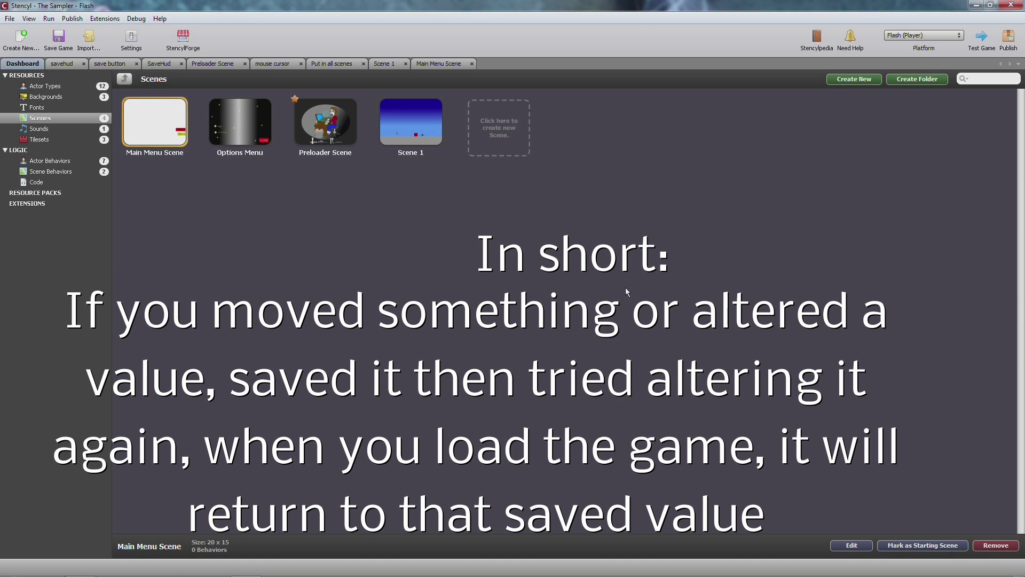
mouse_move(625, 295)
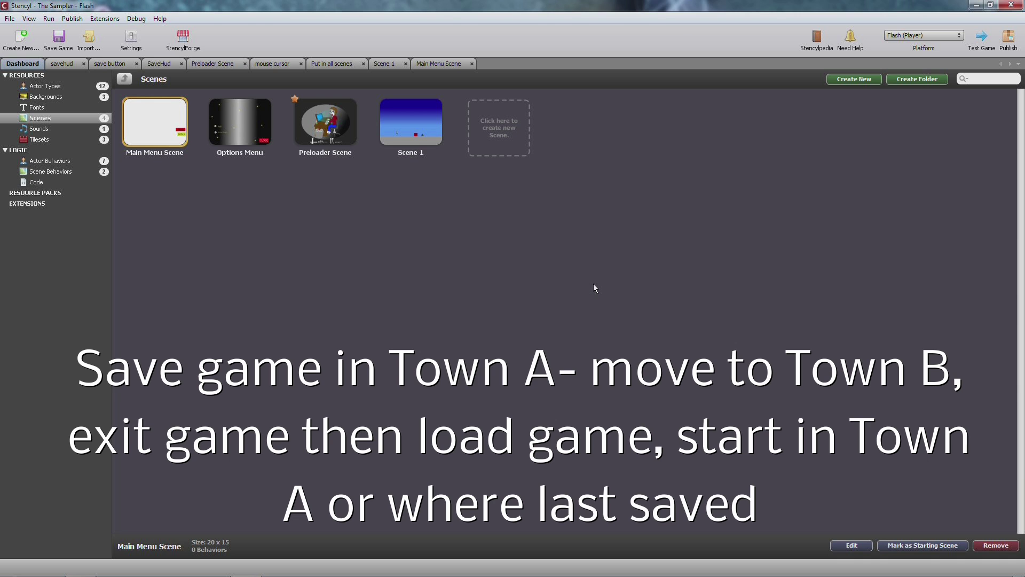
mouse_move(588, 288)
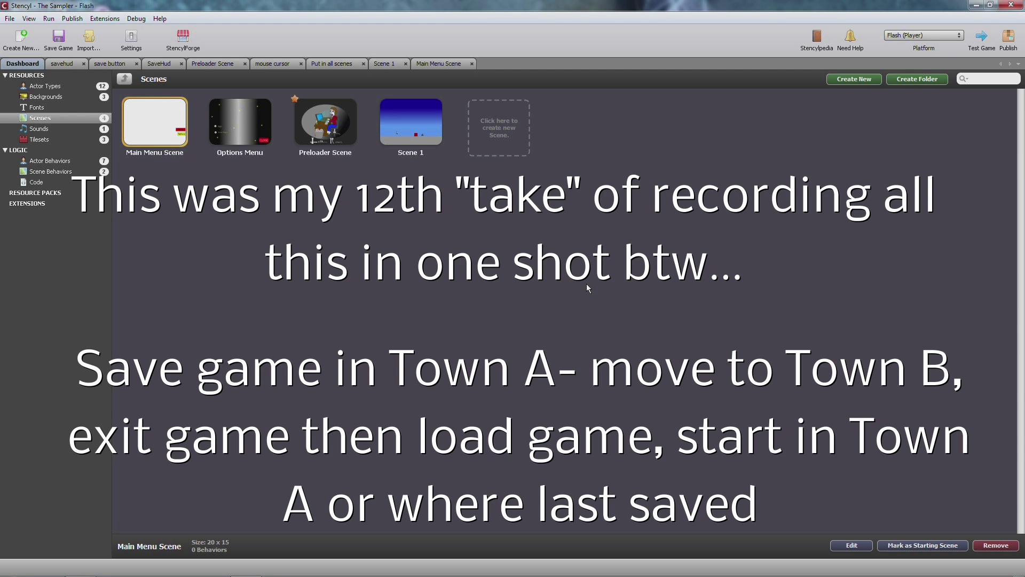
mouse_move(472, 294)
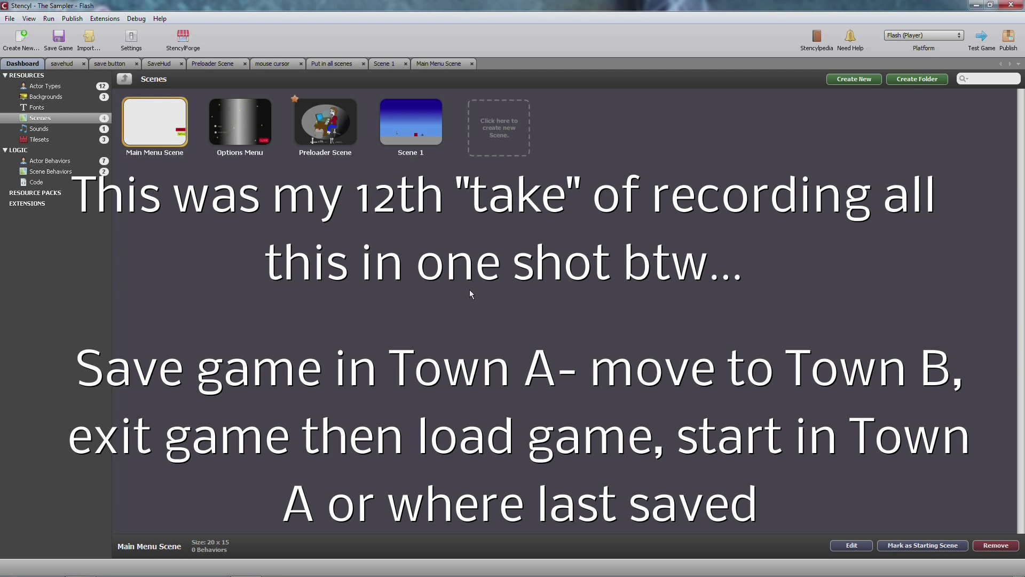
mouse_move(448, 281)
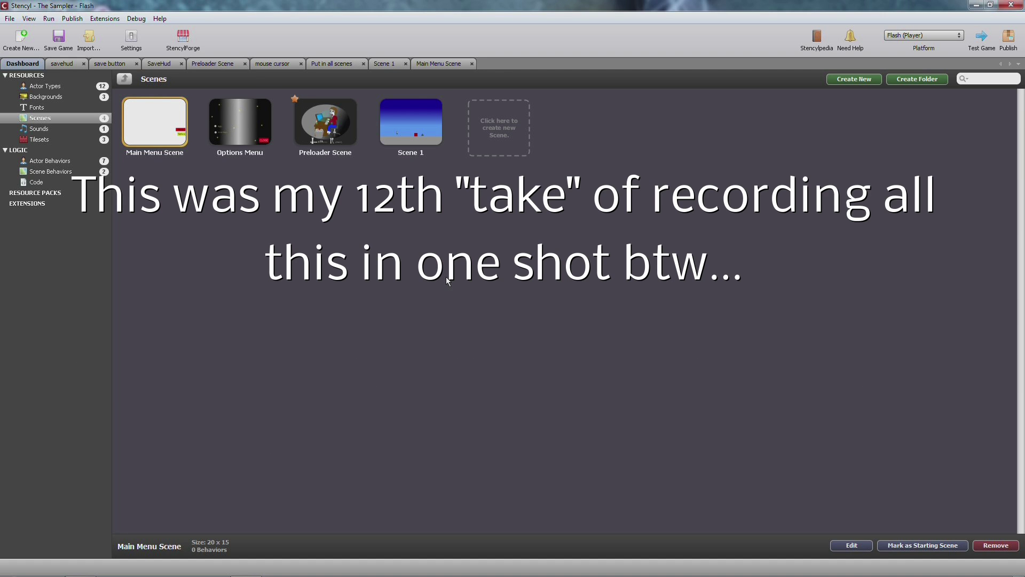
Return to the Put in all scenes behavior that spawns the mouse cursor at 320, 240.
left_click(332, 63)
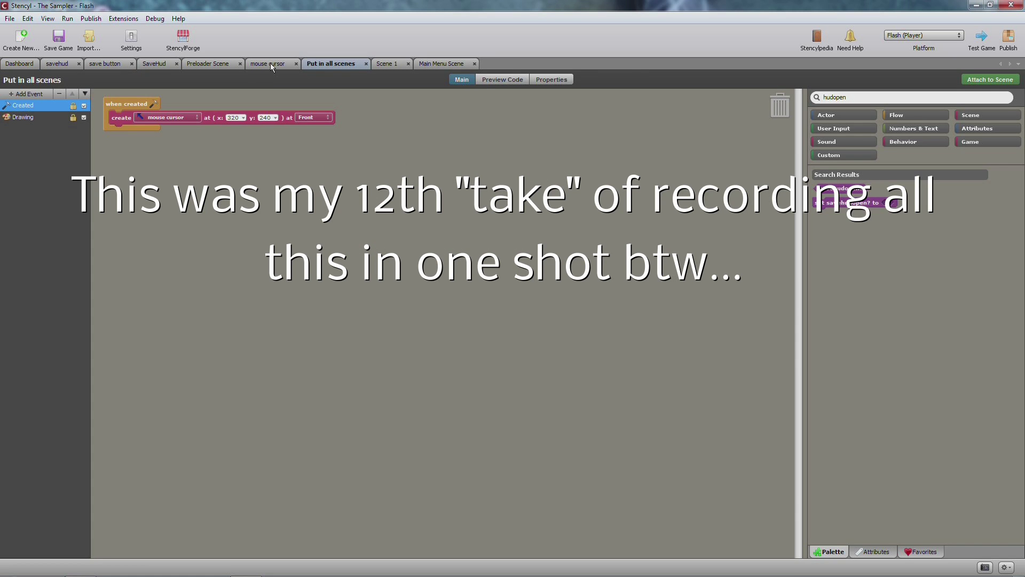
Review the mouse cursor, Main Menu Scene and SaveHud logic, ending on the save button's events.
left_click(268, 63)
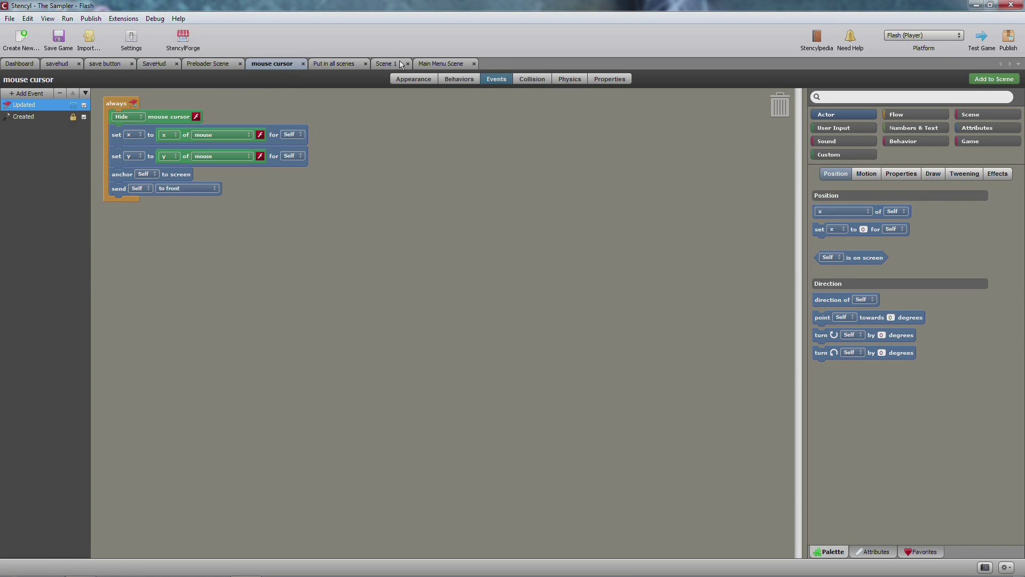
left_click(440, 63)
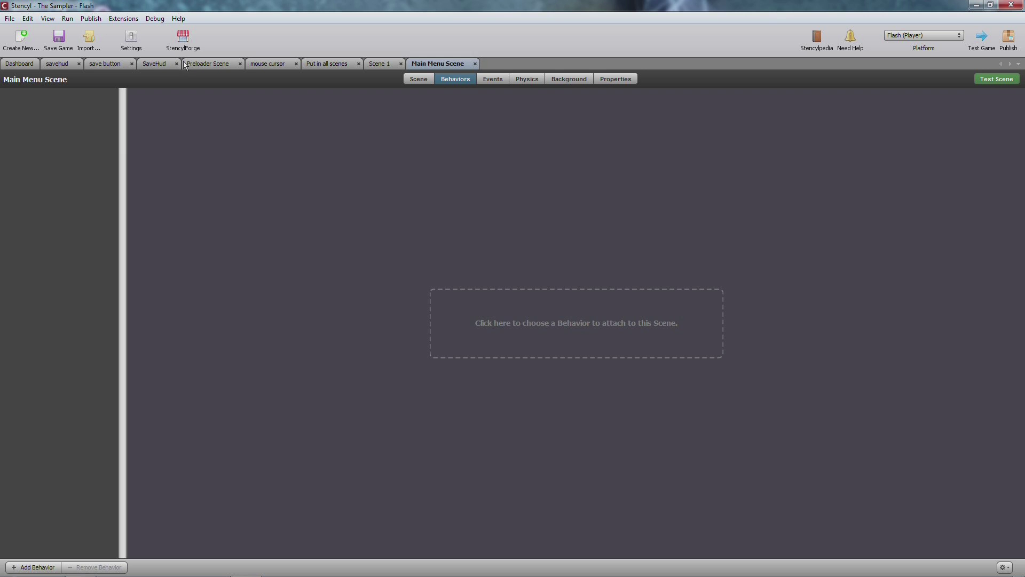
left_click(155, 63)
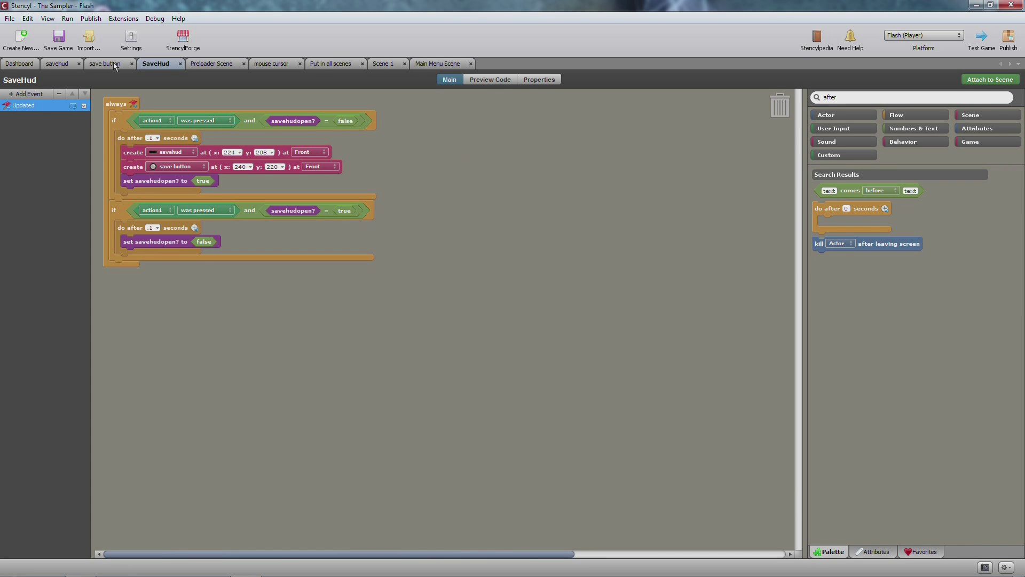
left_click(104, 63)
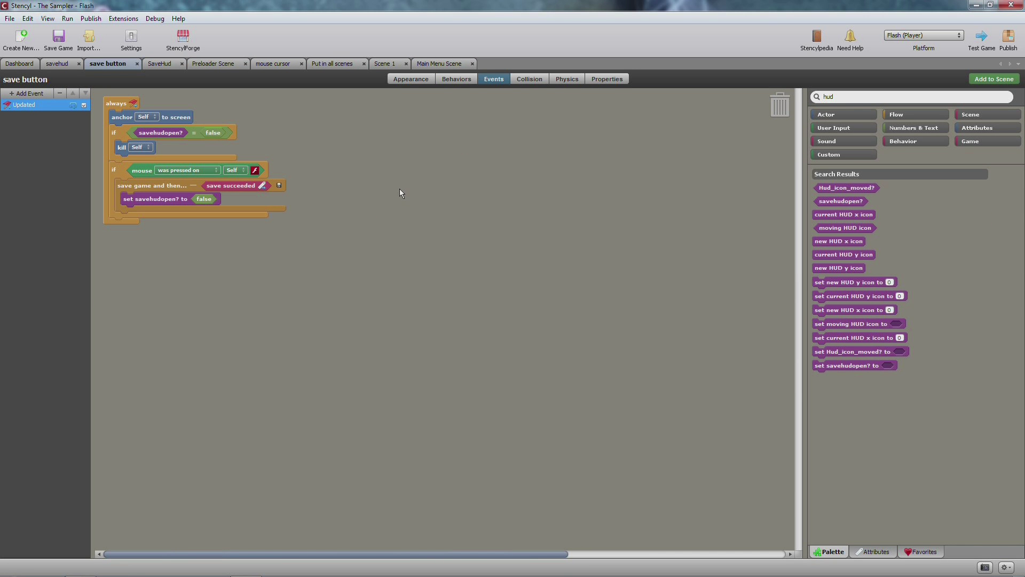